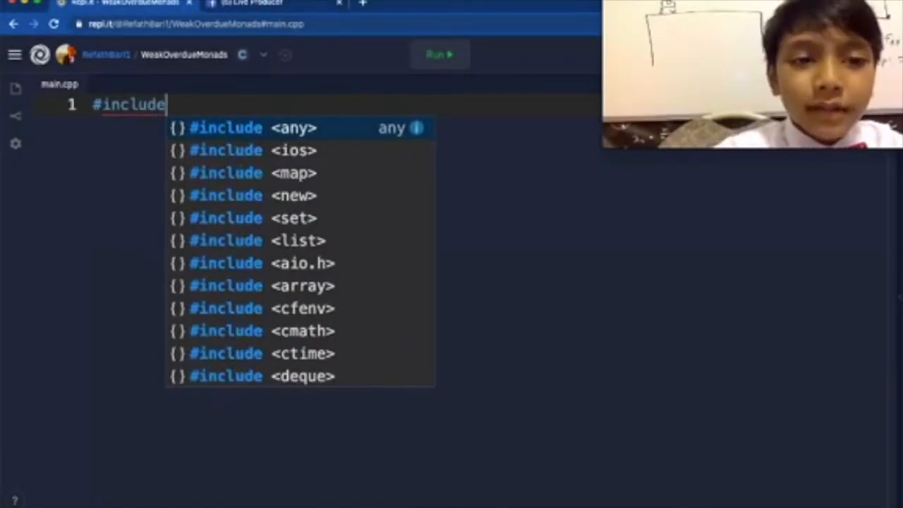
Write the #include <iostream> line and start a new line below it
{"action": "type", "text": "<iostream>"}
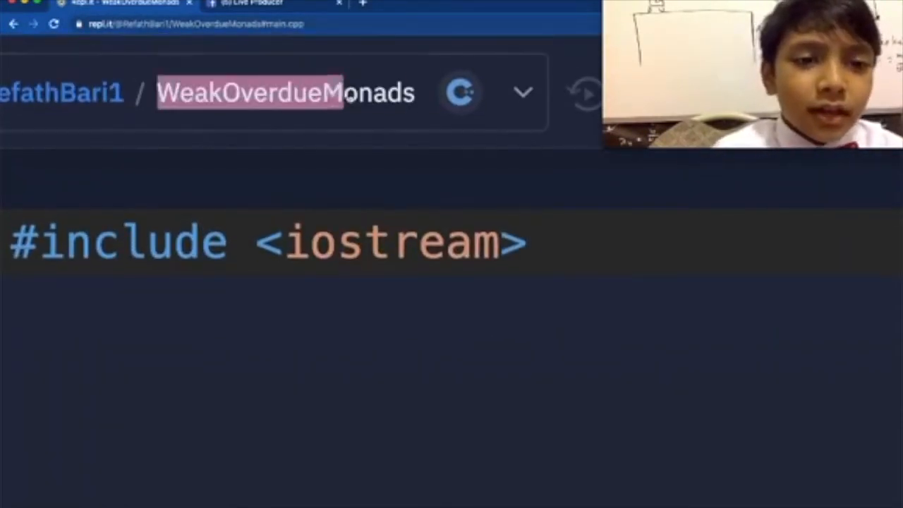
{"action": "left_click", "coordinate": [285, 93]}
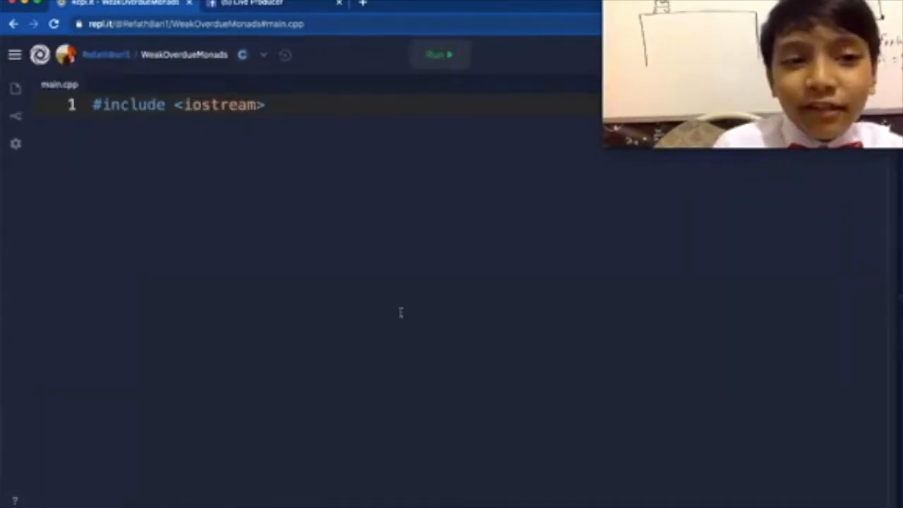
{"action": "key", "text": "Return"}
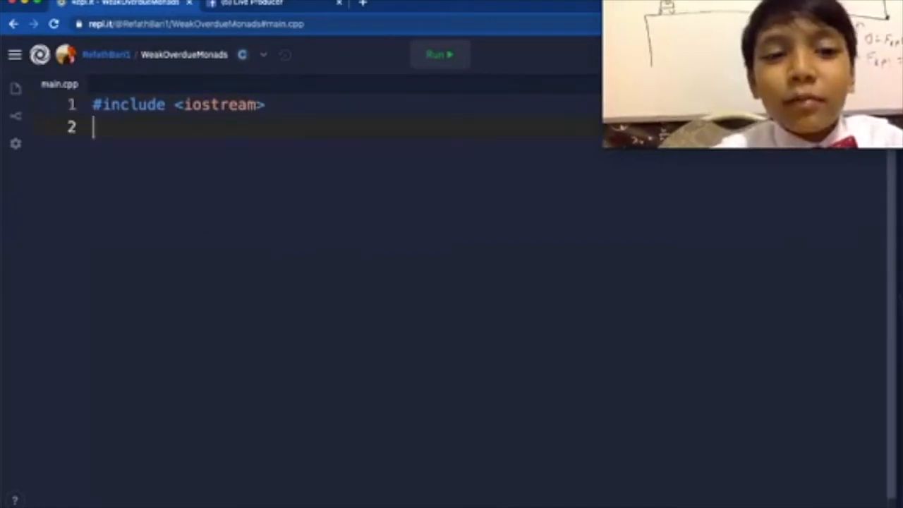
Add using namespace std; and the int main() header
{"action": "type", "text": "using"}
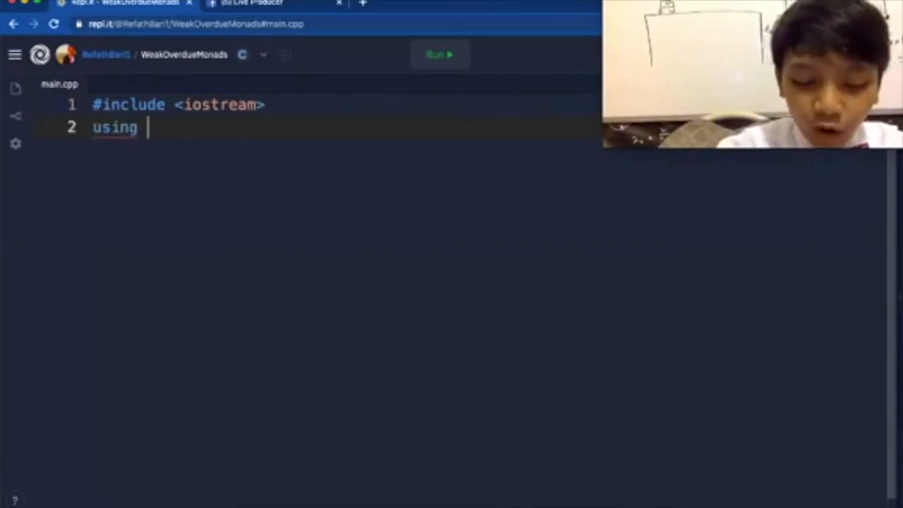
{"action": "type", "text": "nameso"}
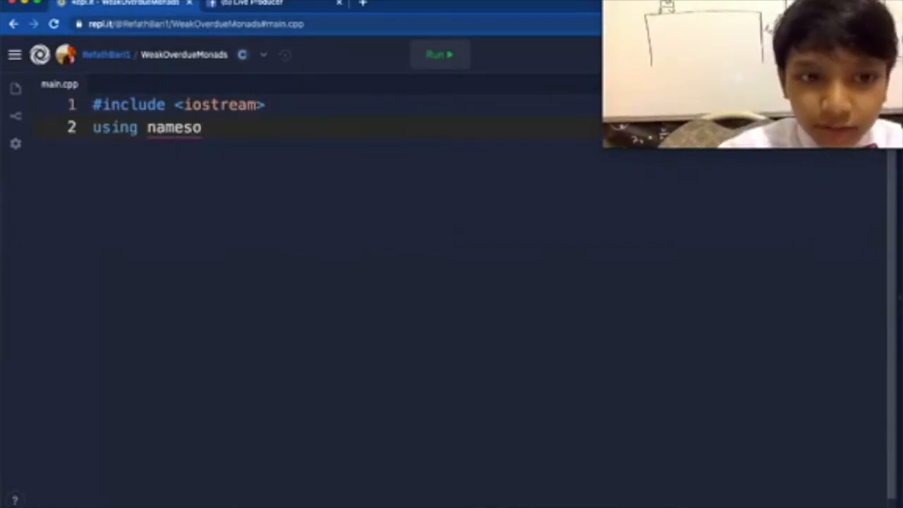
{"action": "type", "text": "pace"}
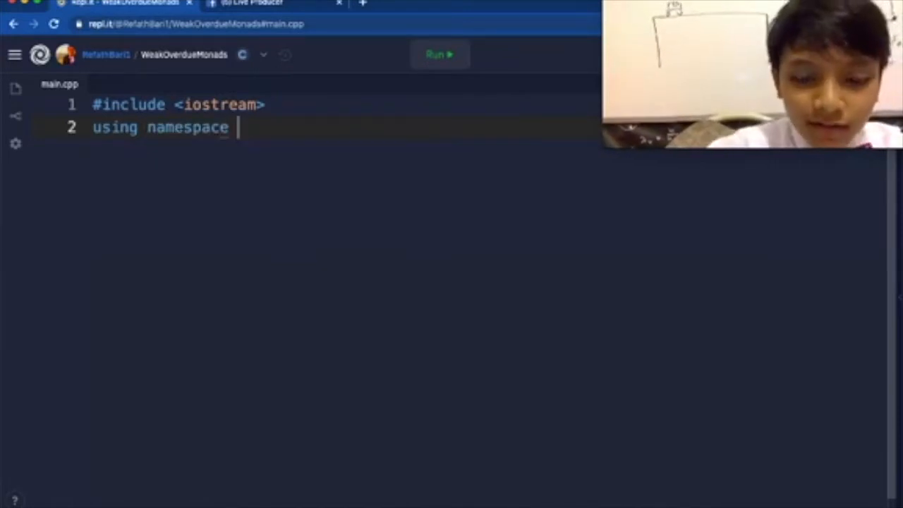
{"action": "type", "text": "std;"}
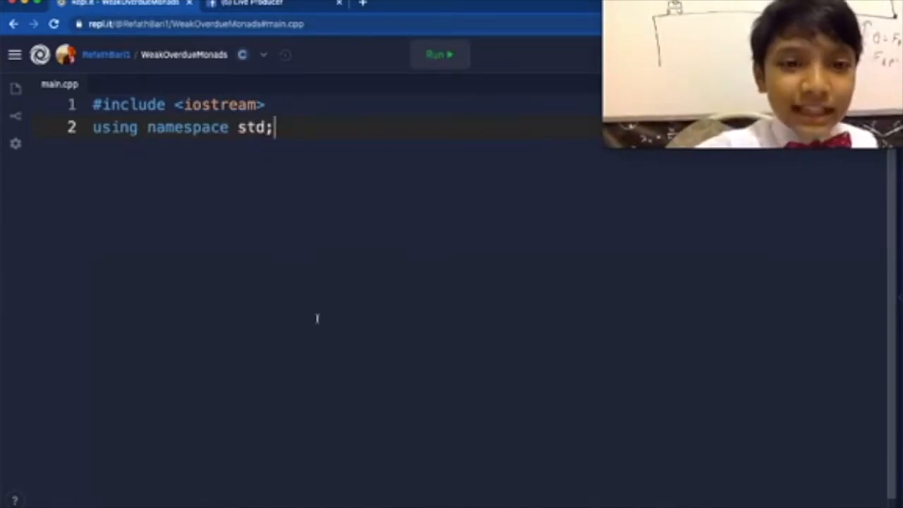
{"action": "type", "text": "i"}
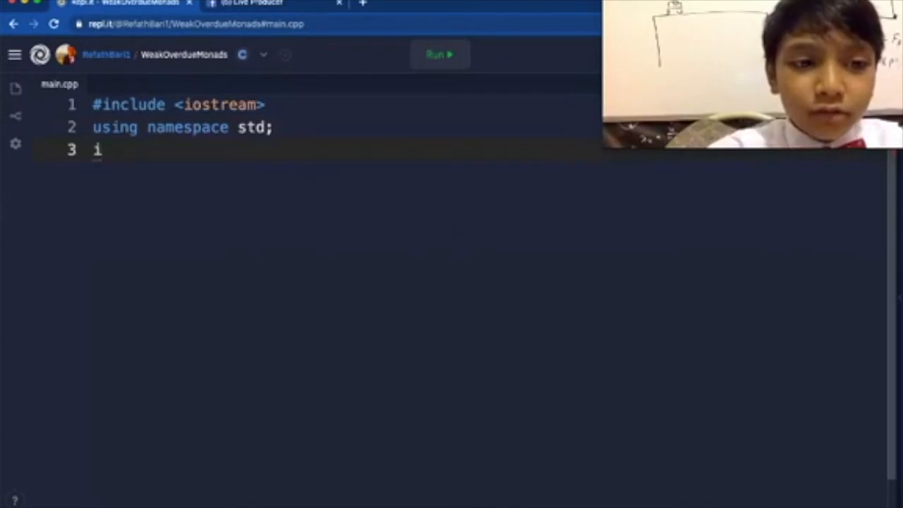
{"action": "type", "text": "nt main()"}
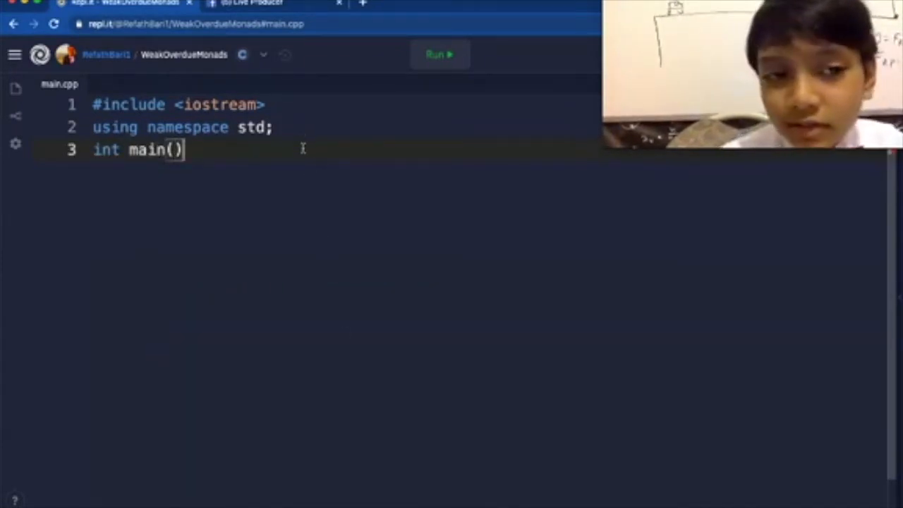
Open main's brace and declare int x=1;
{"action": "type", "text": "{"}
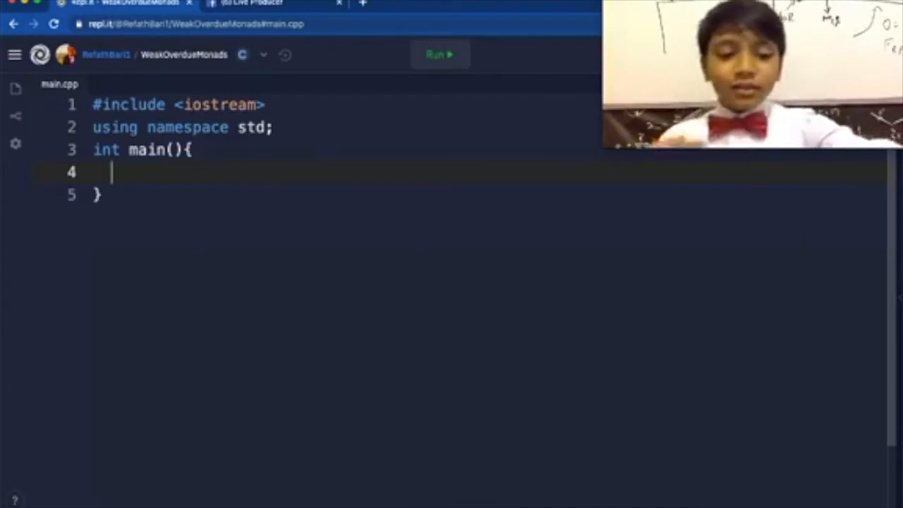
{"action": "type", "text": "int"}
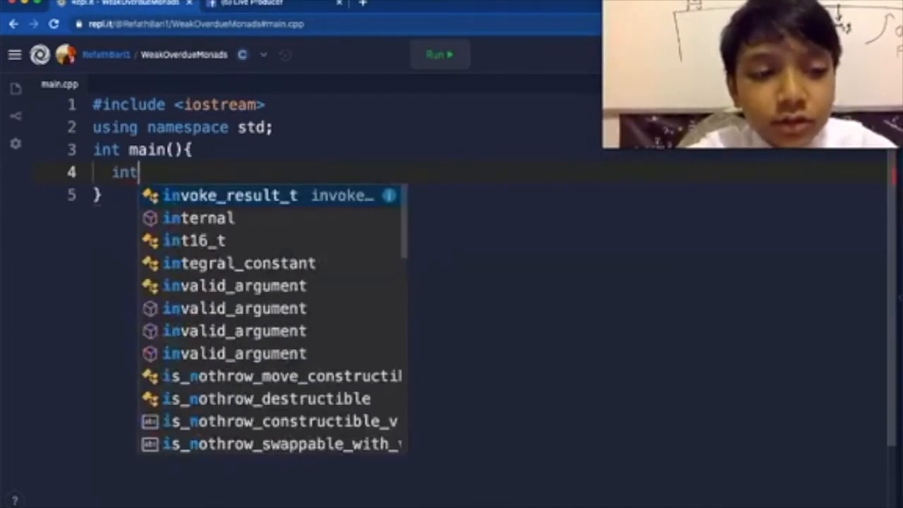
{"action": "type", "text": "x"}
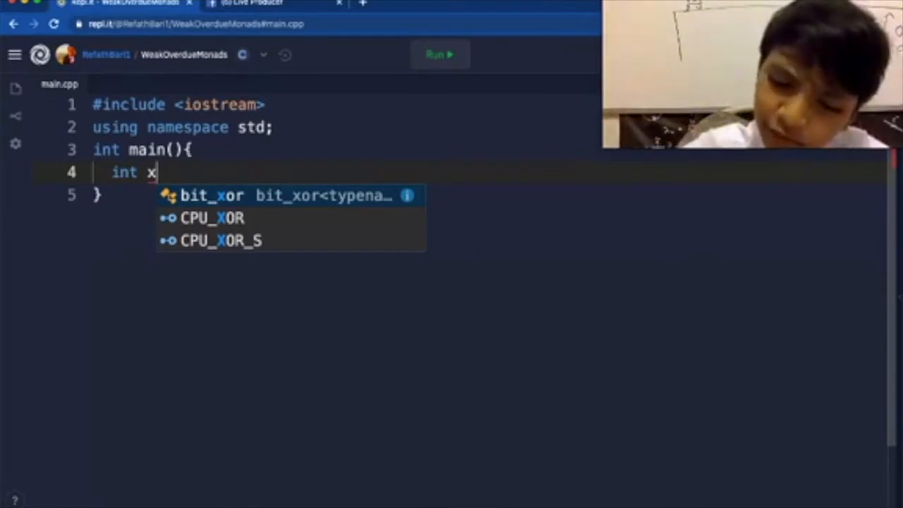
{"action": "type", "text": "=1;"}
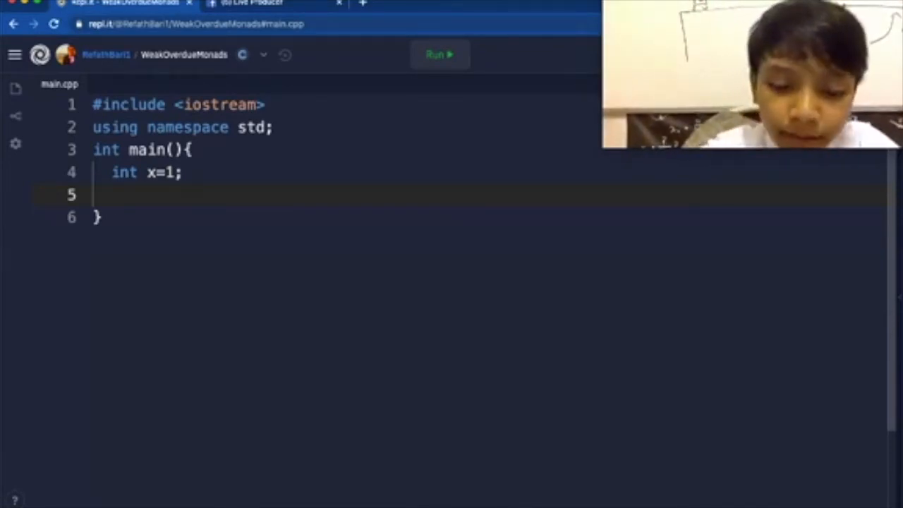
Declare int numcount; on the next line
{"action": "type", "text": "i"}
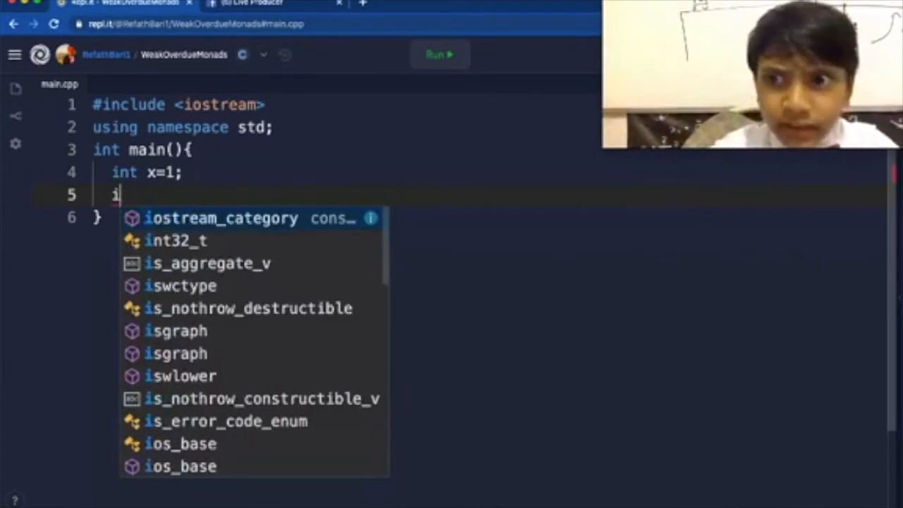
{"action": "type", "text": "nt"}
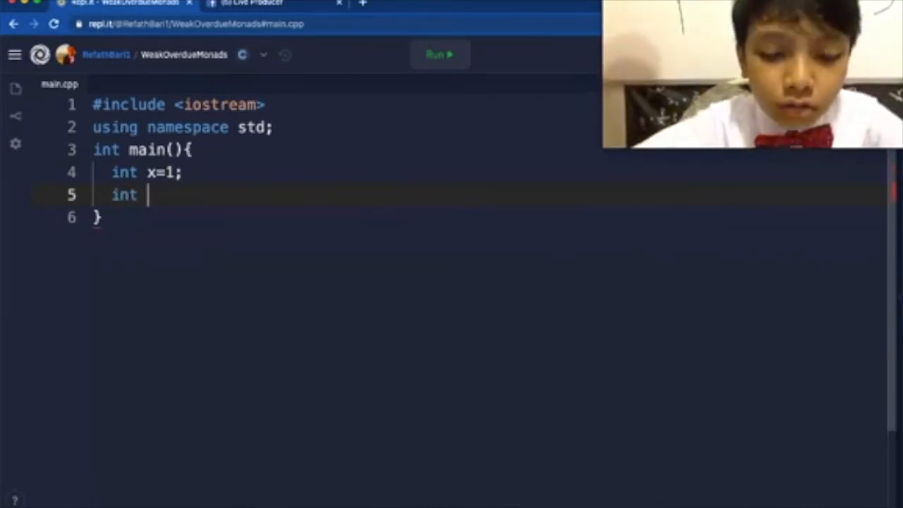
{"action": "key", "text": "Backspace"}
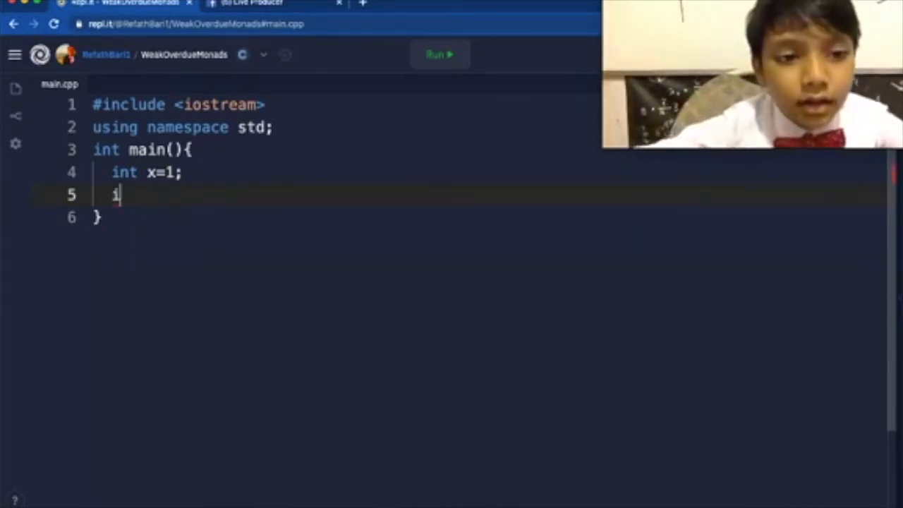
{"action": "type", "text": "nt num"}
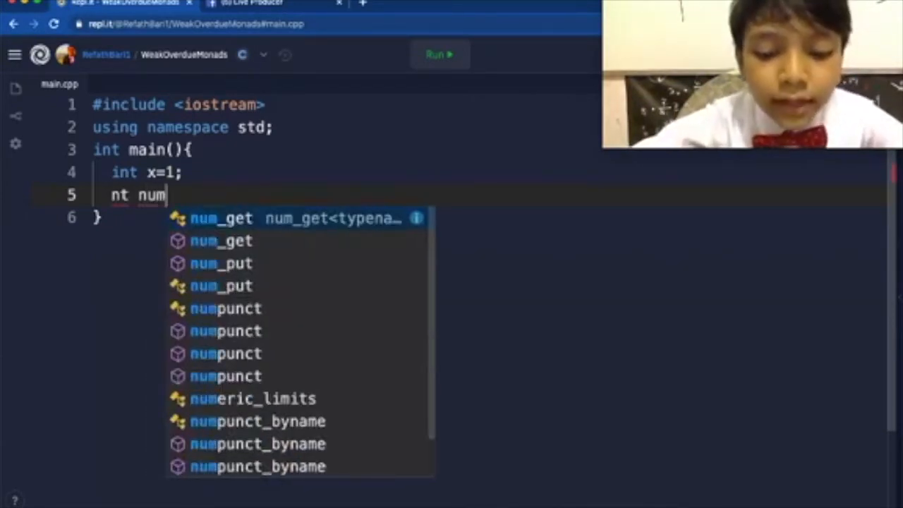
{"action": "type", "text": "count;"}
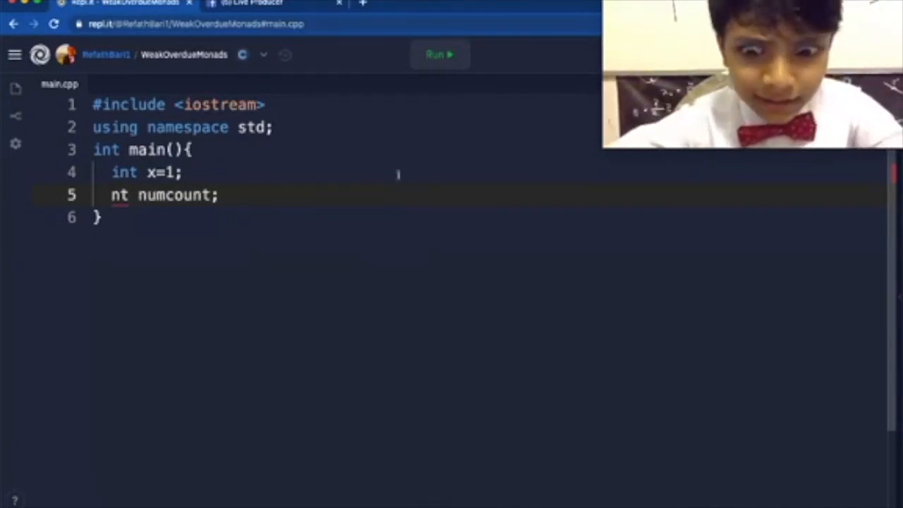
Declare double num; and start a new line below it
{"action": "type", "text": "i"}
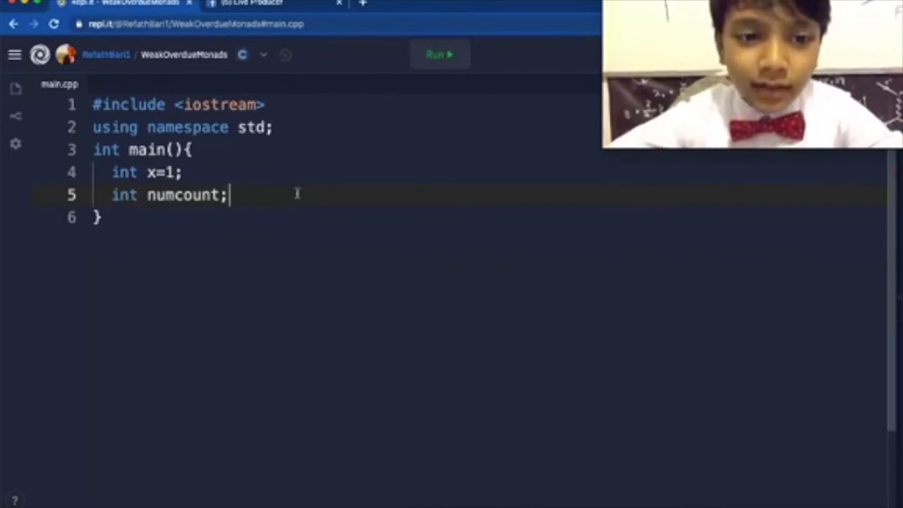
{"action": "key", "text": "Return"}
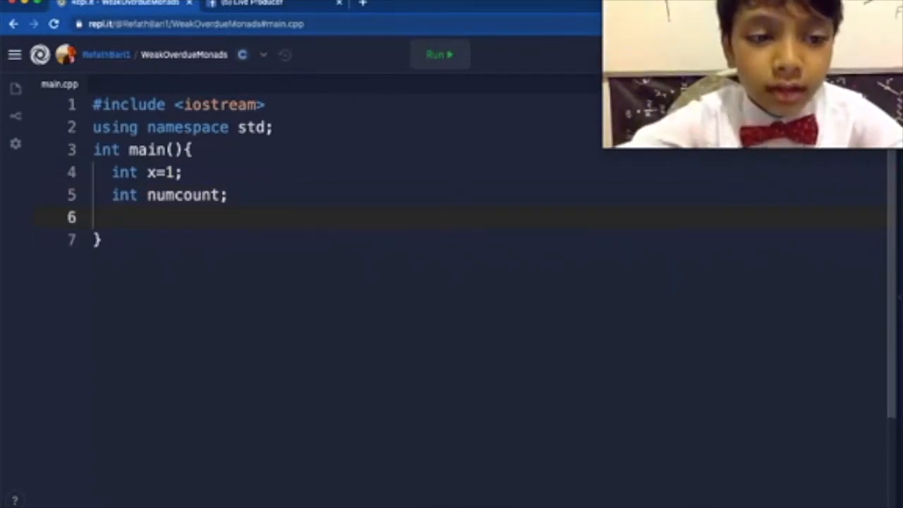
{"action": "type", "text": "d"}
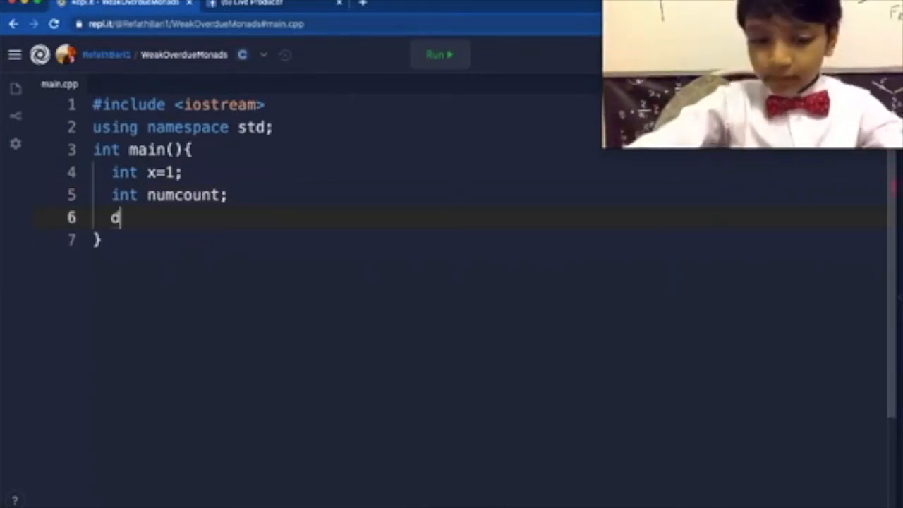
{"action": "type", "text": "ouble num"}
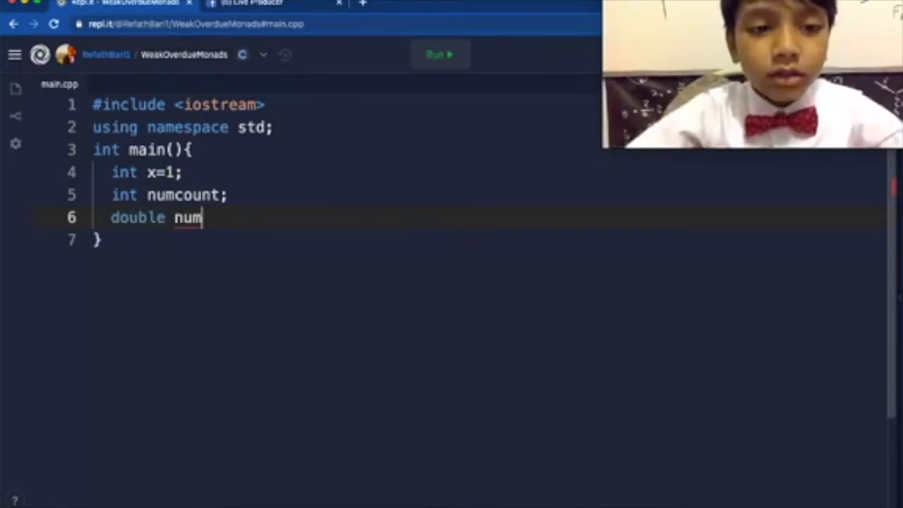
{"action": "type", "text": ";"}
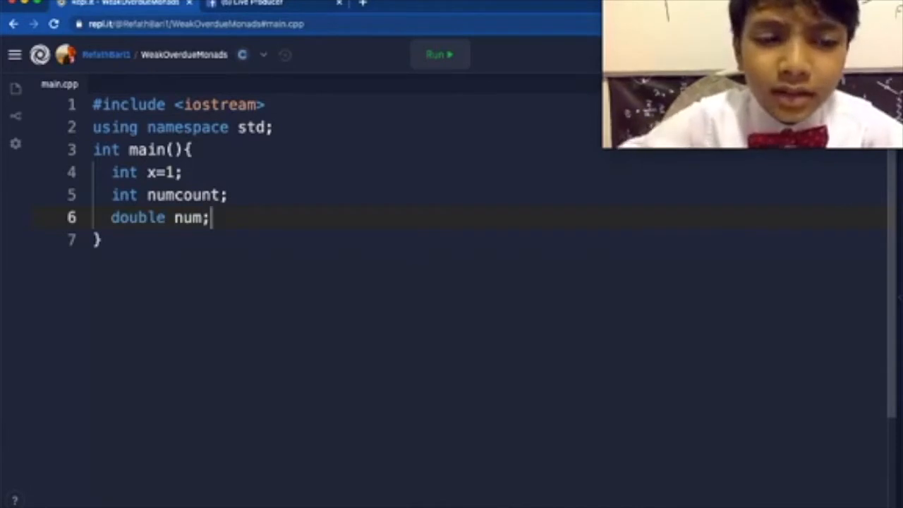
{"action": "key", "text": "Return"}
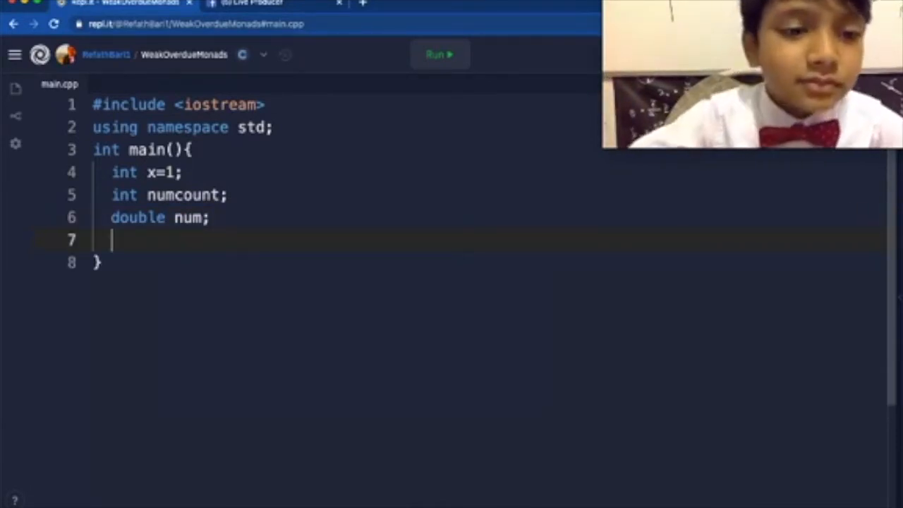
Start an empty while() loop with an opening brace
{"action": "type", "text": "whil"}
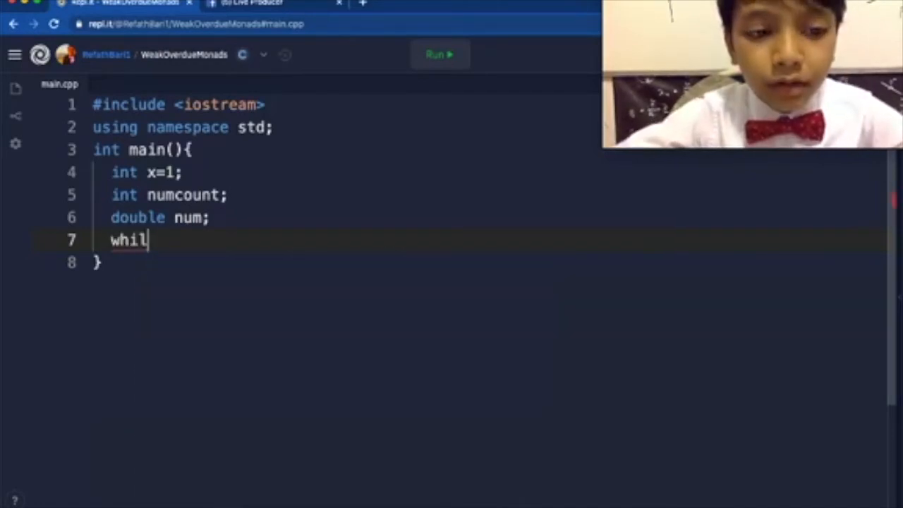
{"action": "type", "text": "e()"}
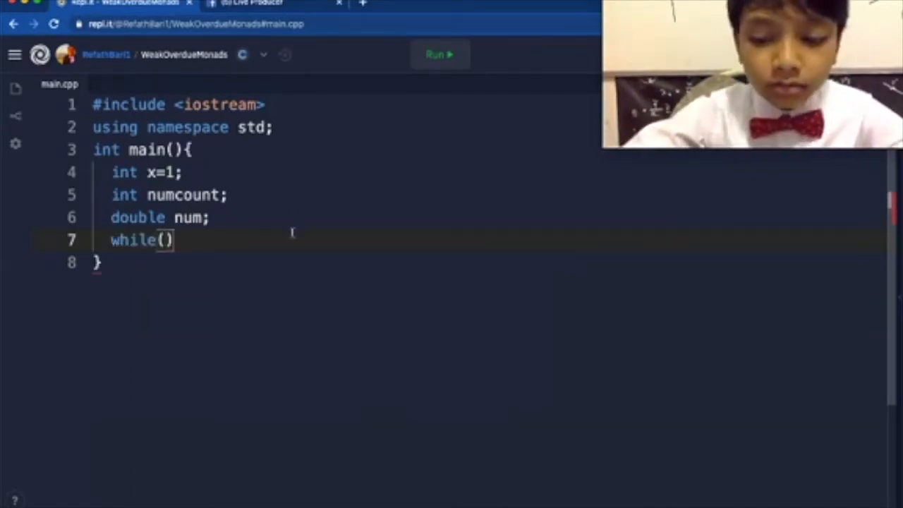
{"action": "type", "text": "{"}
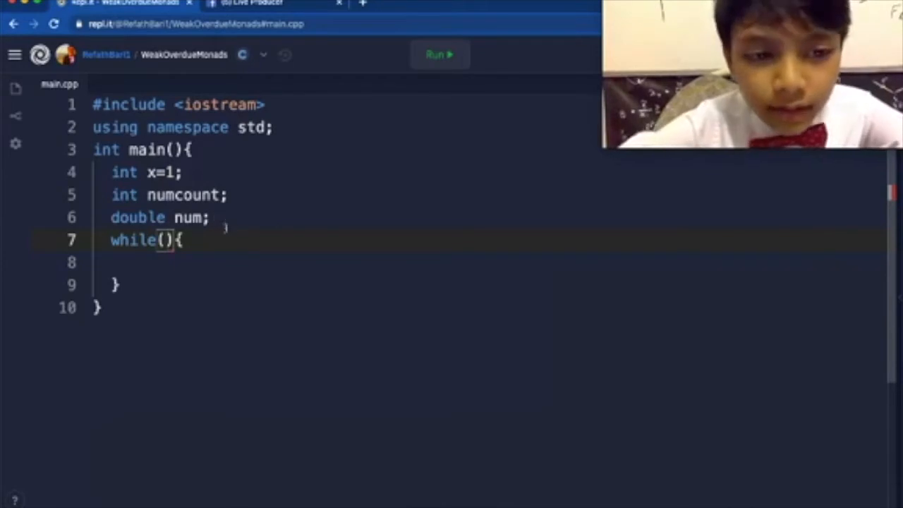
Add a cout prompt "How many numbers do you want to add?"
{"action": "type", "text": "c"}
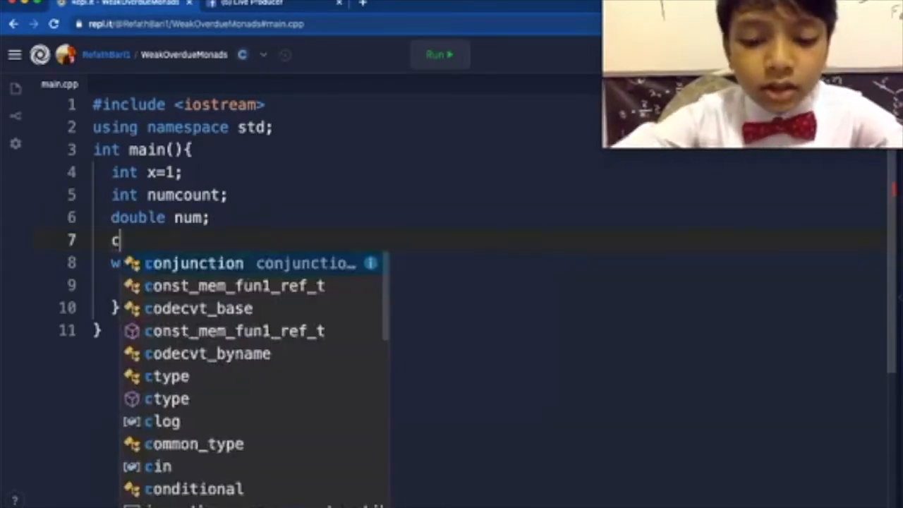
{"action": "type", "text": "out<<\"\"<<endl;"}
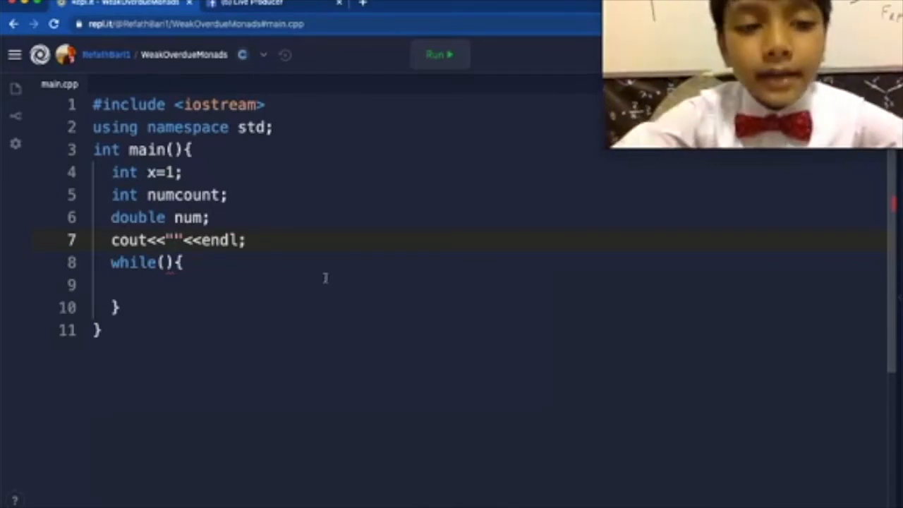
{"action": "type", "text": "How m"}
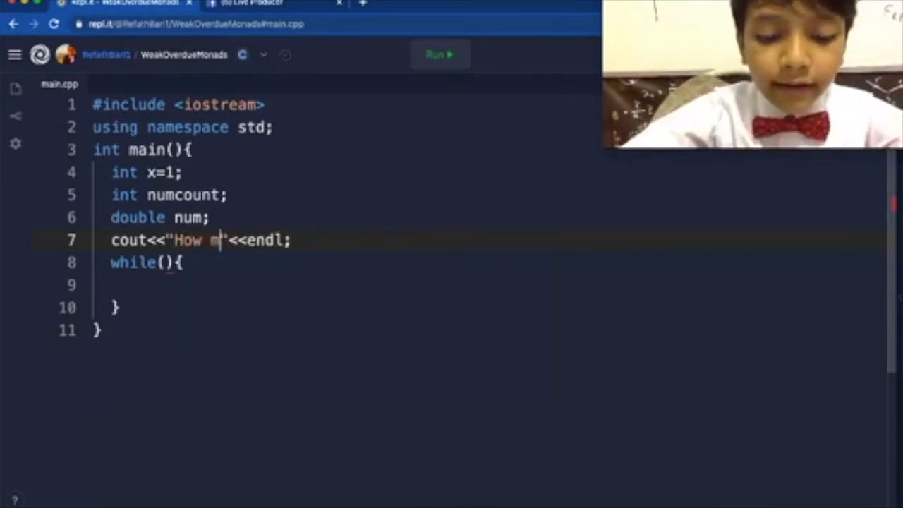
{"action": "type", "text": "any num"}
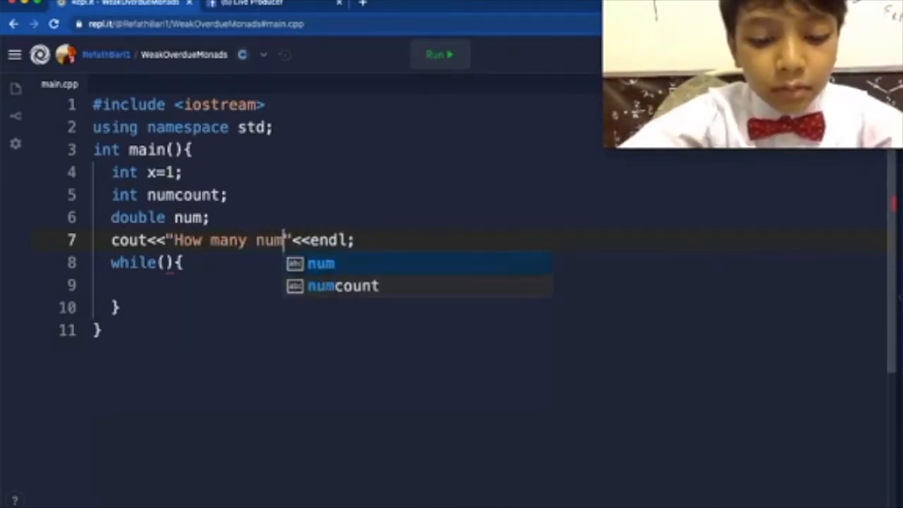
{"action": "type", "text": "bers do you"}
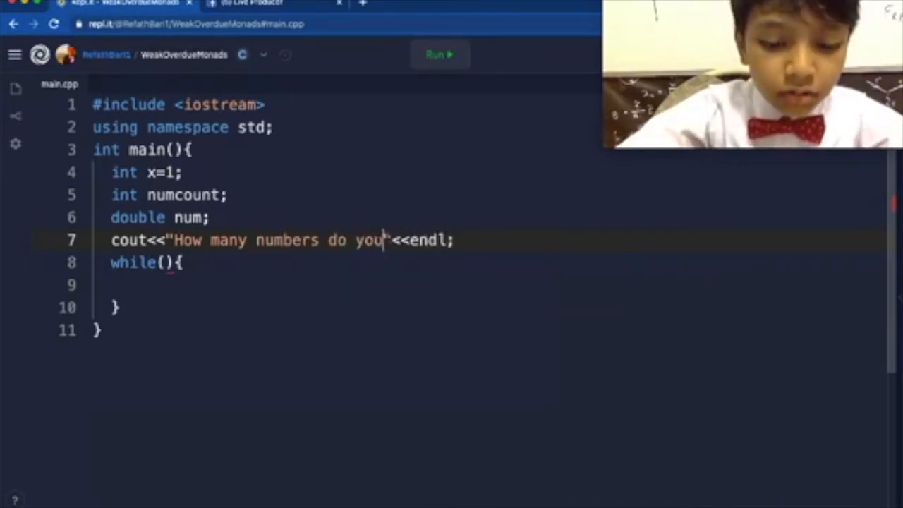
{"action": "type", "text": "wantt to"}
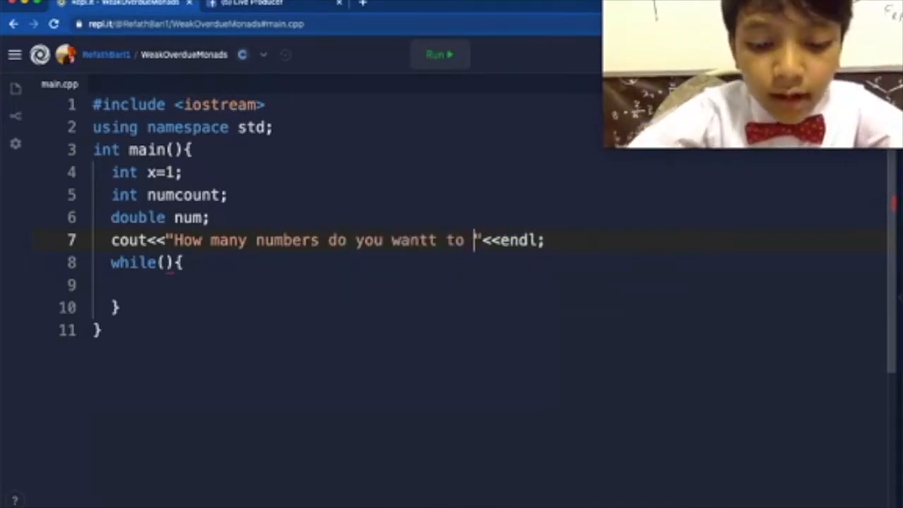
{"action": "type", "text": "add?"}
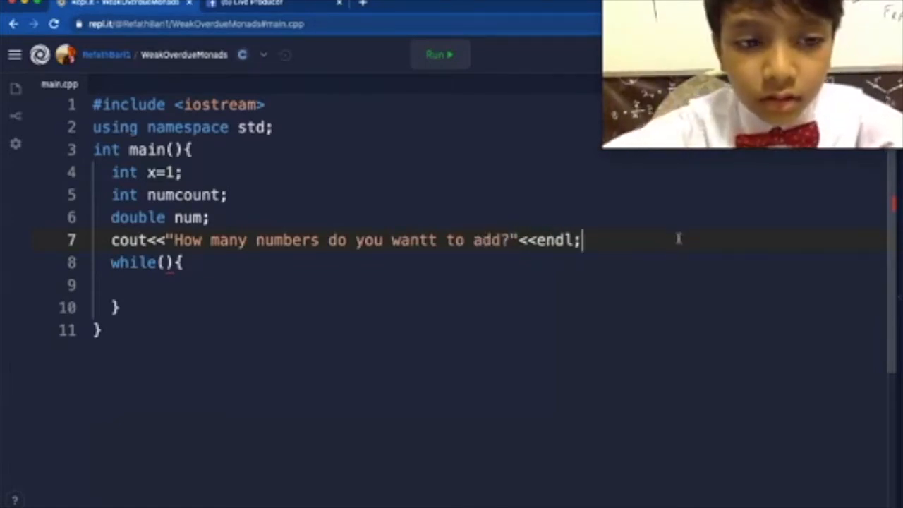
Read the answer with cin>>numcount and fix the 'wantt' typo
{"action": "type", "text": "cin"}
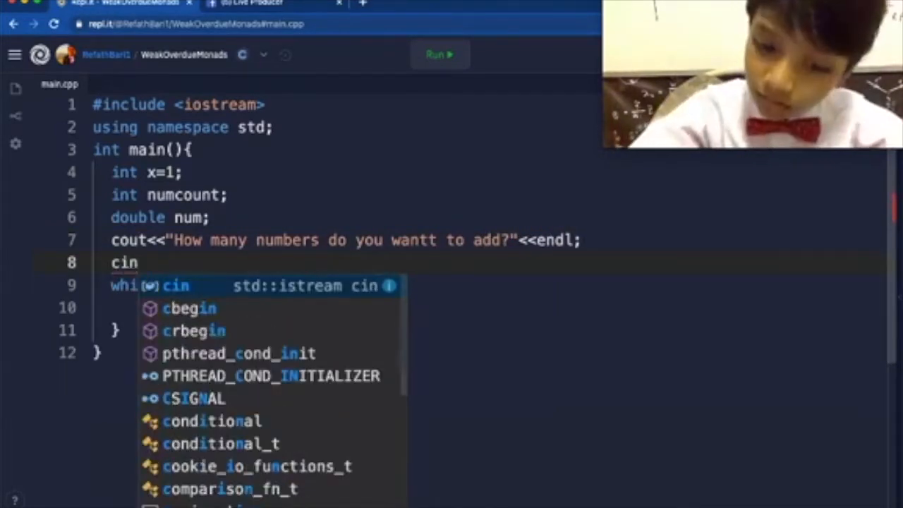
{"action": "type", "text": ">>"}
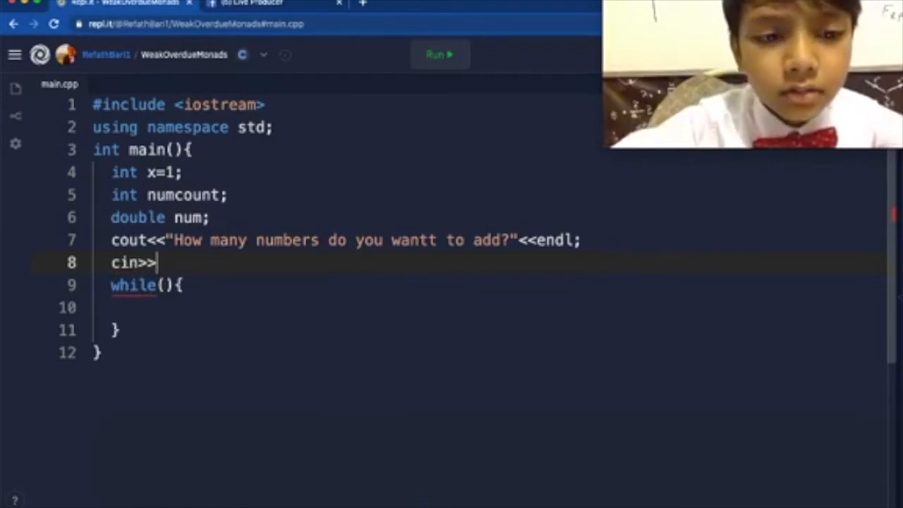
{"action": "left_click", "coordinate": [435, 240]}
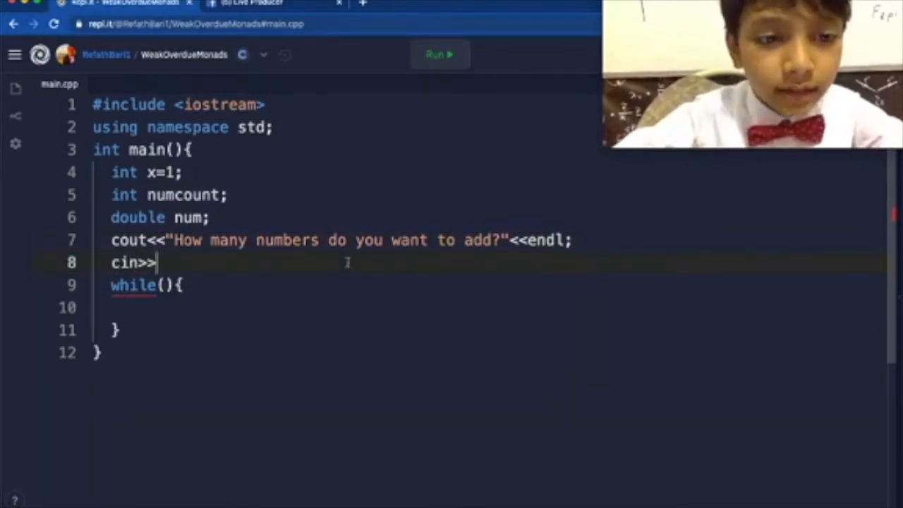
{"action": "type", "text": "numcount;"}
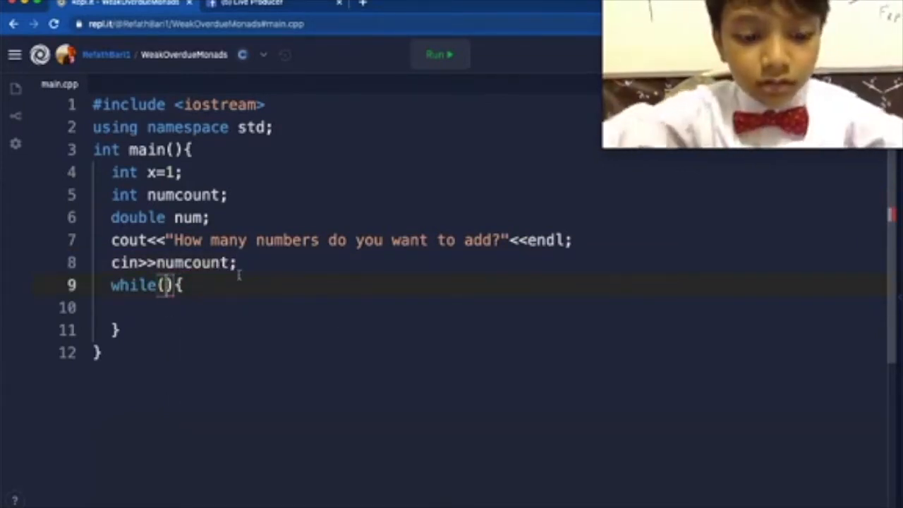
Set the while condition to x<=numcount
{"action": "type", "text": "x<="}
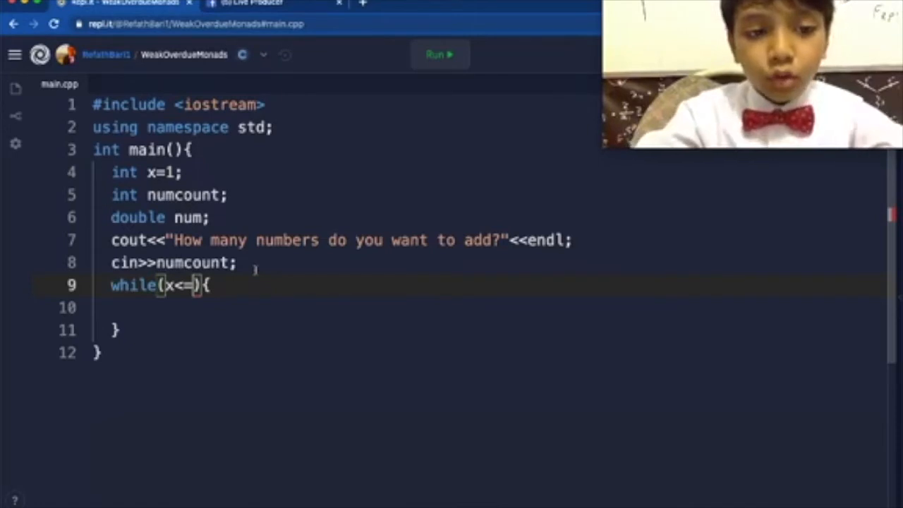
{"action": "type", "text": "numbe"}
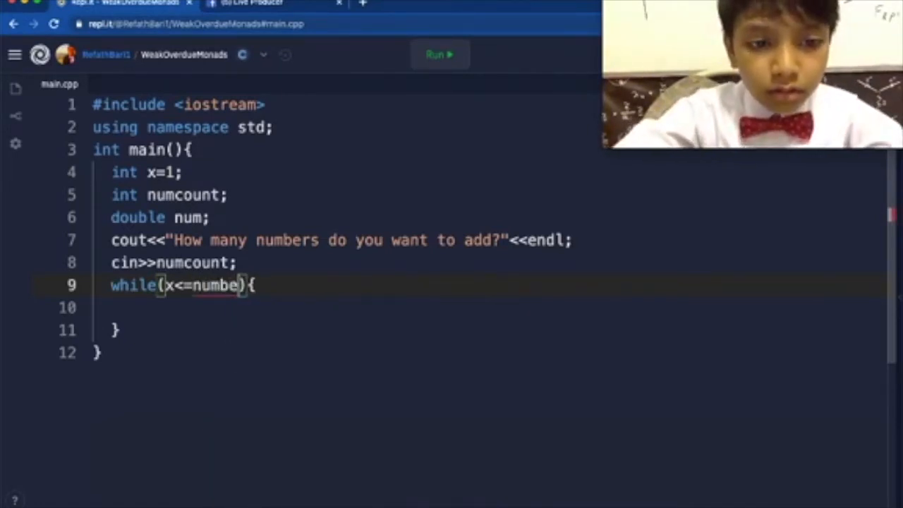
{"action": "type", "text": "ount"}
{"action": "type", "text": "cout<<\""}
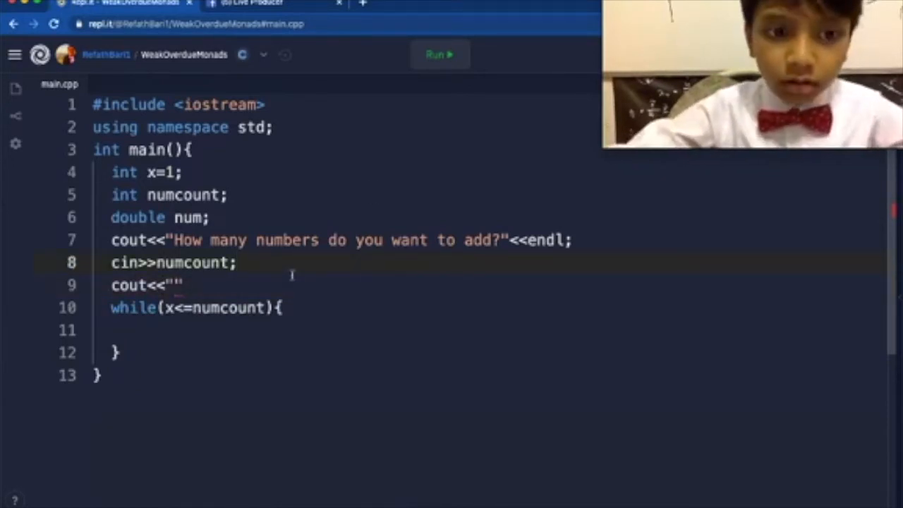
Print "Input your numbers here:" with endl before the loop and begin another cout line
{"action": "type", "text": "<<endl;"}
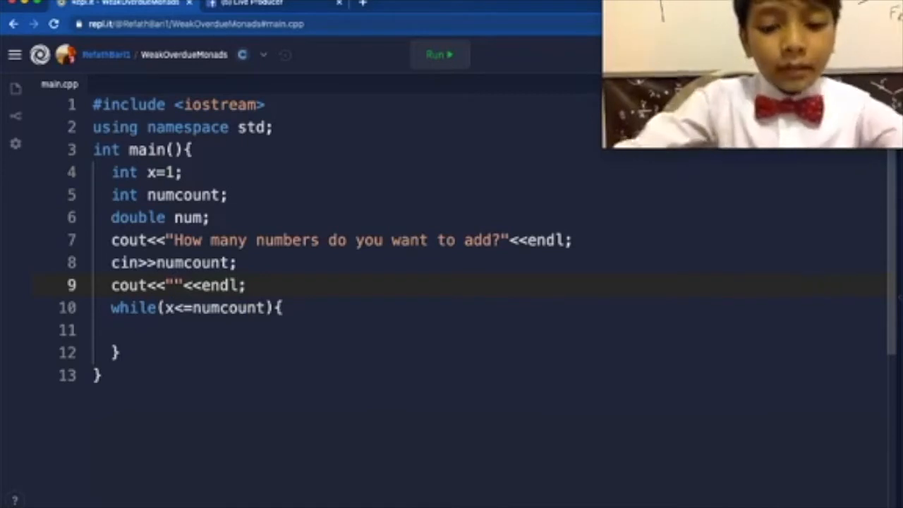
{"action": "type", "text": "Inp"}
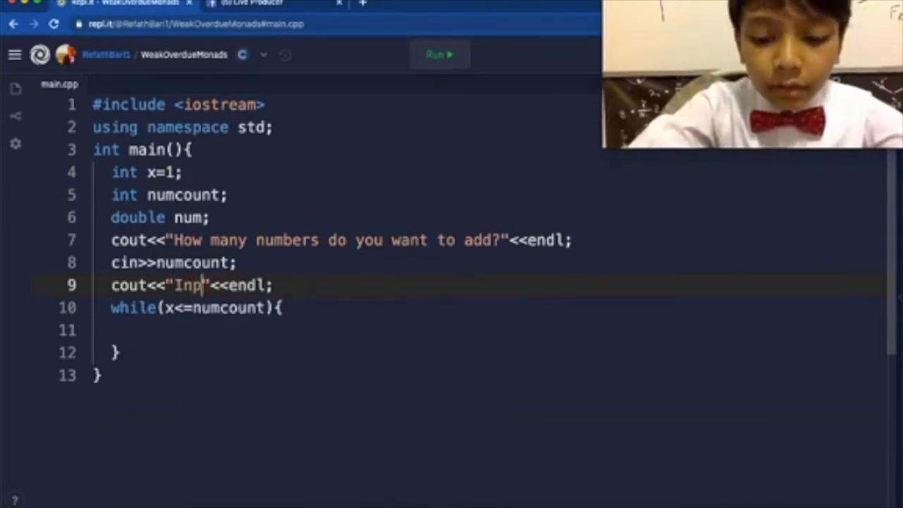
{"action": "type", "text": "ut your"}
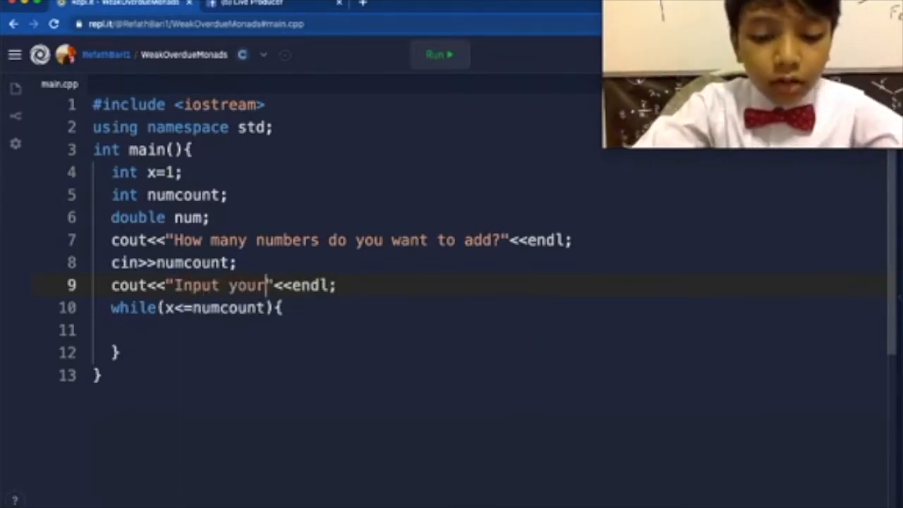
{"action": "type", "text": "numbers here:"}
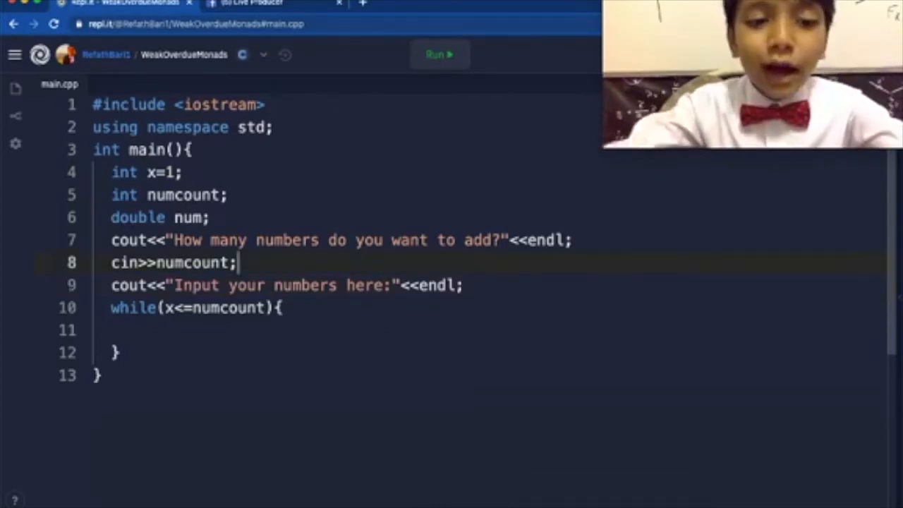
{"action": "type", "text": "cout<<\""}
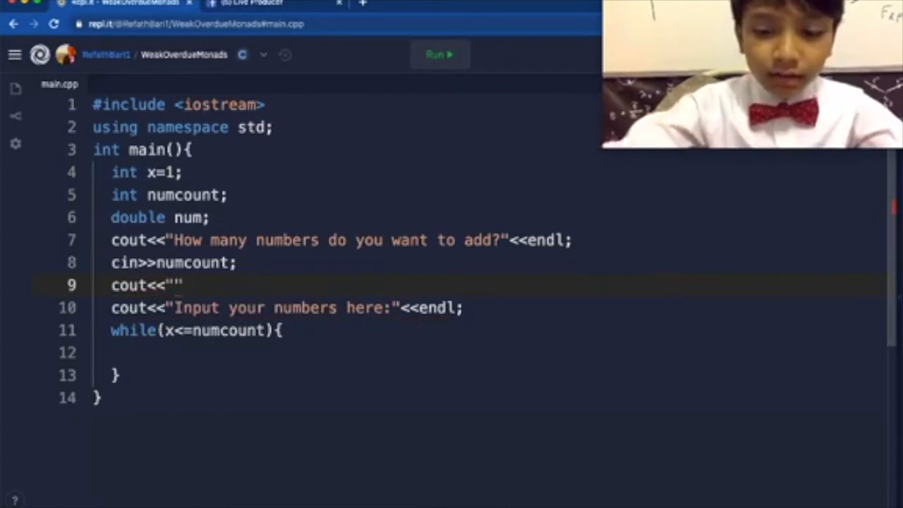
Write the "Please subscribe and follow us on Twitter, Youtube" message with endl
{"action": "type", "text": "<<endl;"}
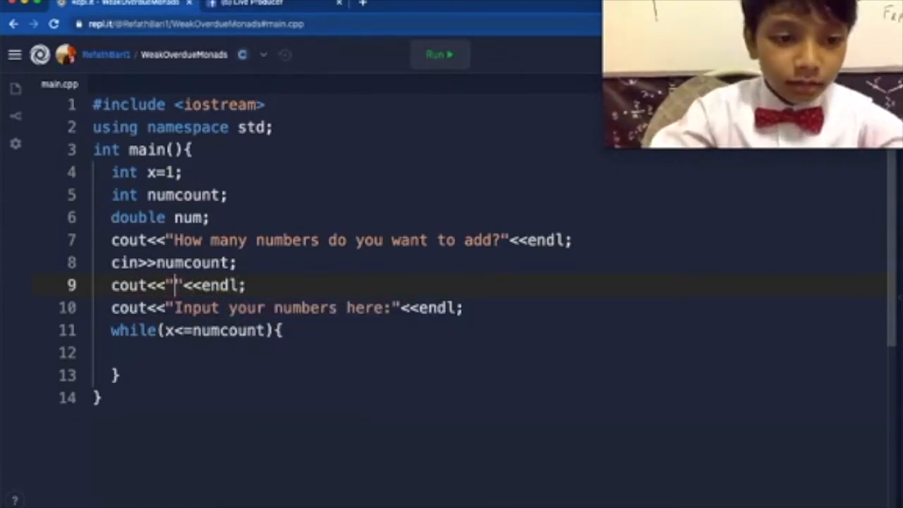
{"action": "type", "text": "Please"}
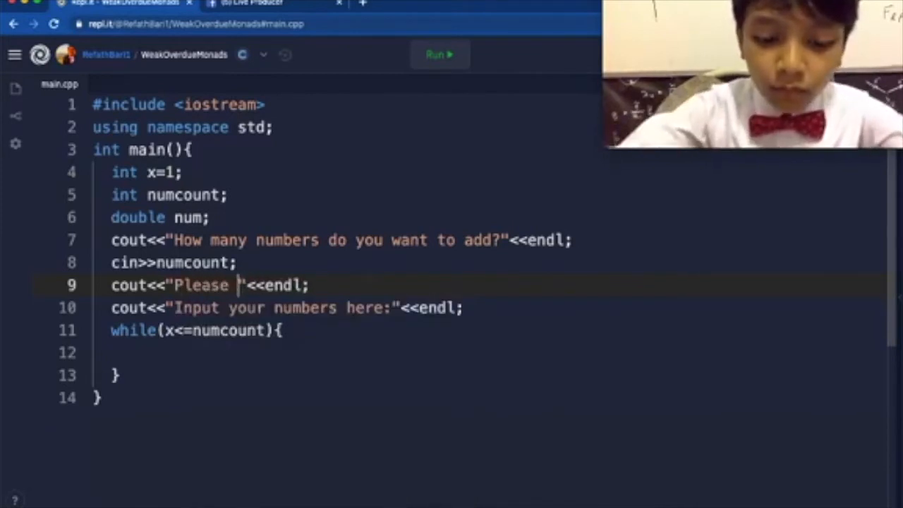
{"action": "type", "text": "subsr"}
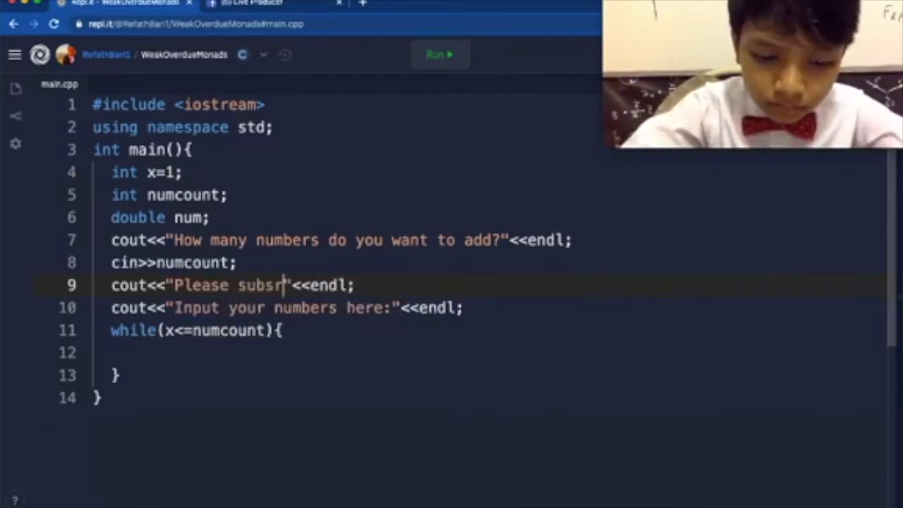
{"action": "type", "text": "ib"}
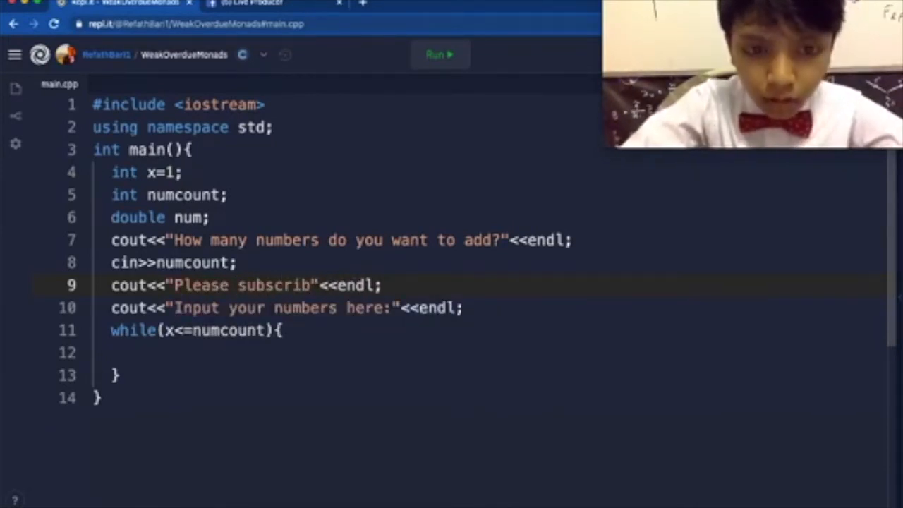
{"action": "type", "text": "e."}
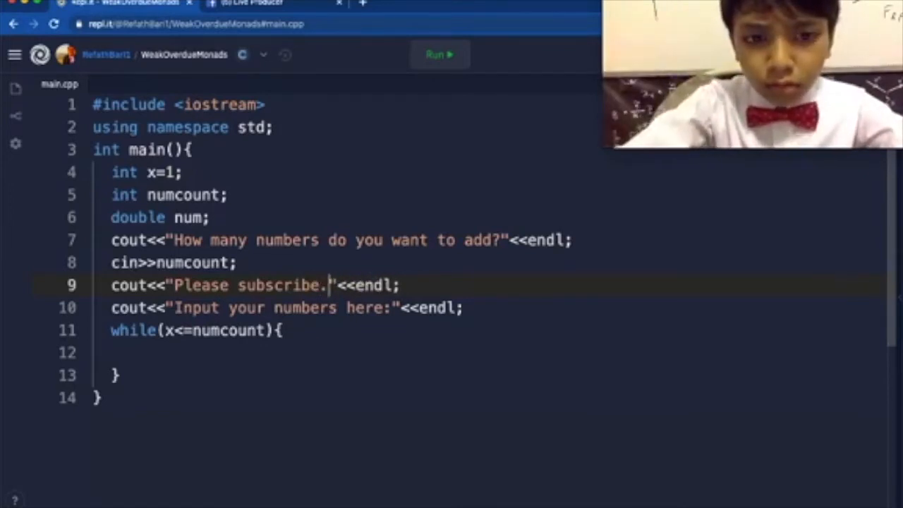
{"action": "type", "text": "and p"}
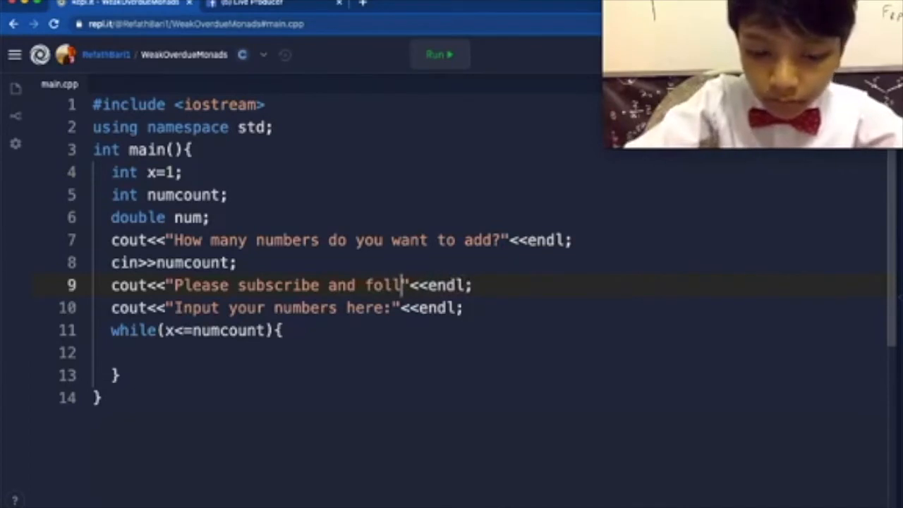
{"action": "type", "text": "ow ius on Twitte"}
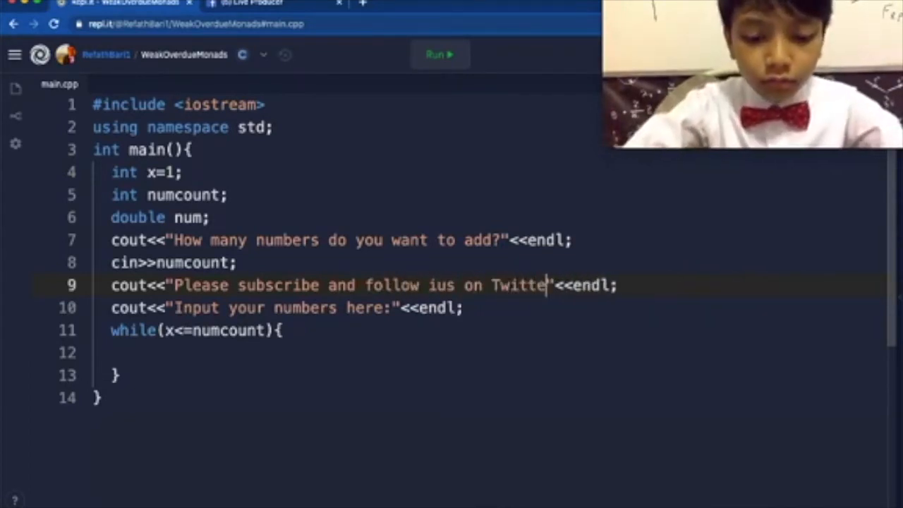
{"action": "type", "text": ", Youtube,"}
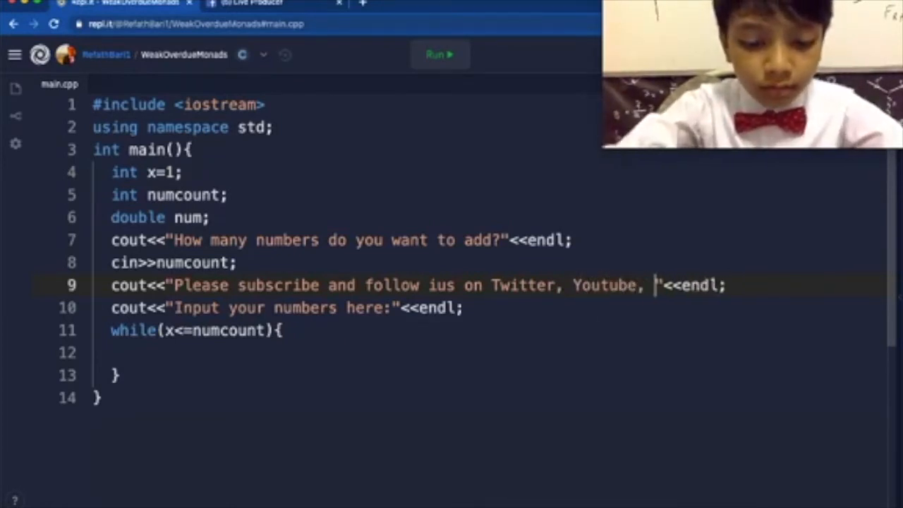
Extend the list with Facebook and Patreon
{"action": "type", "text": "Face"}
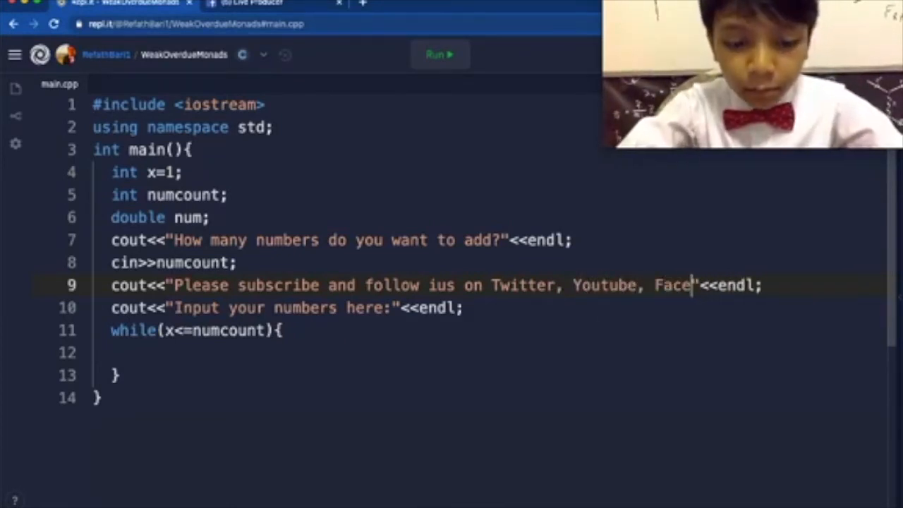
{"action": "type", "text": "book,"}
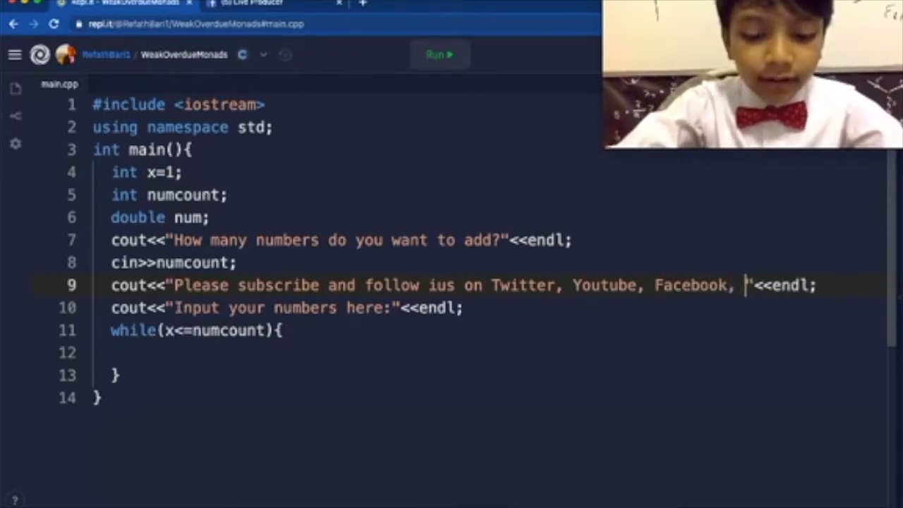
{"action": "type", "text": "and Pat"}
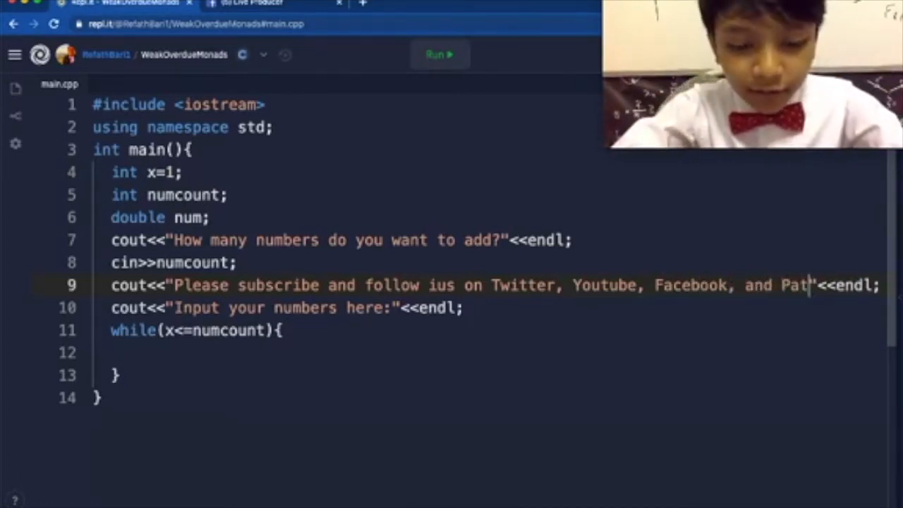
{"action": "type", "text": "reon"}
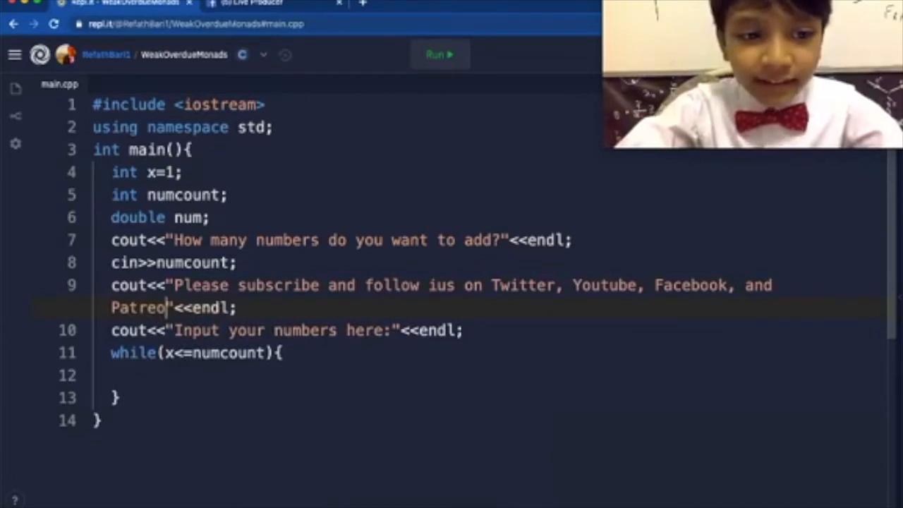
{"action": "type", "text": "n."}
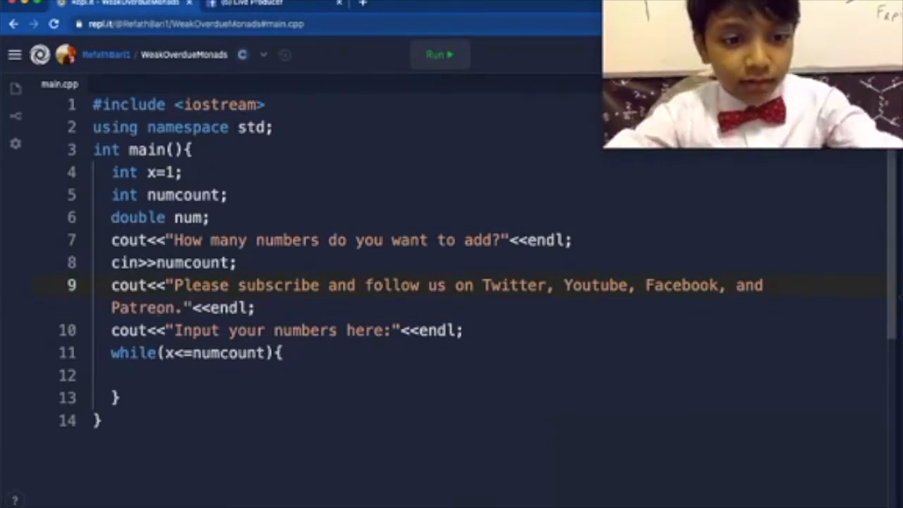
Name Bari Science Lab in the message and end it with '!'
{"action": "type", "text": "m"}
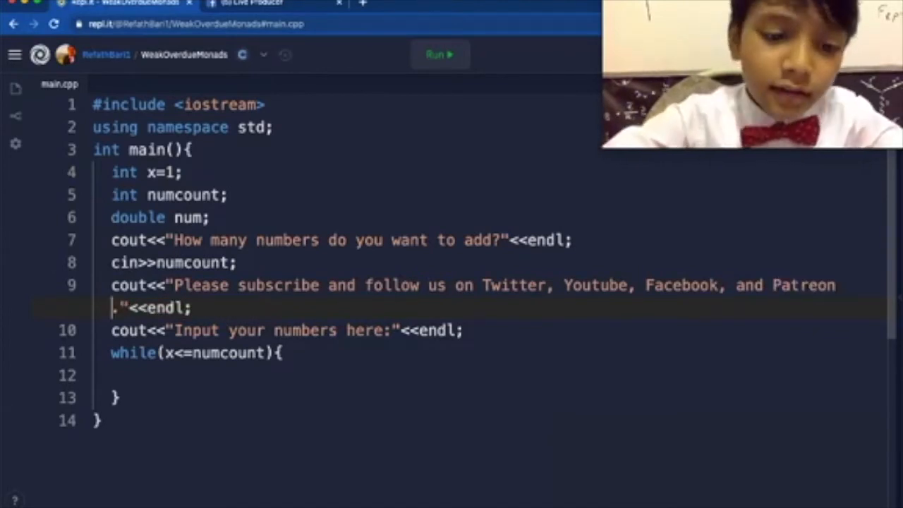
{"action": "type", "text": "at"}
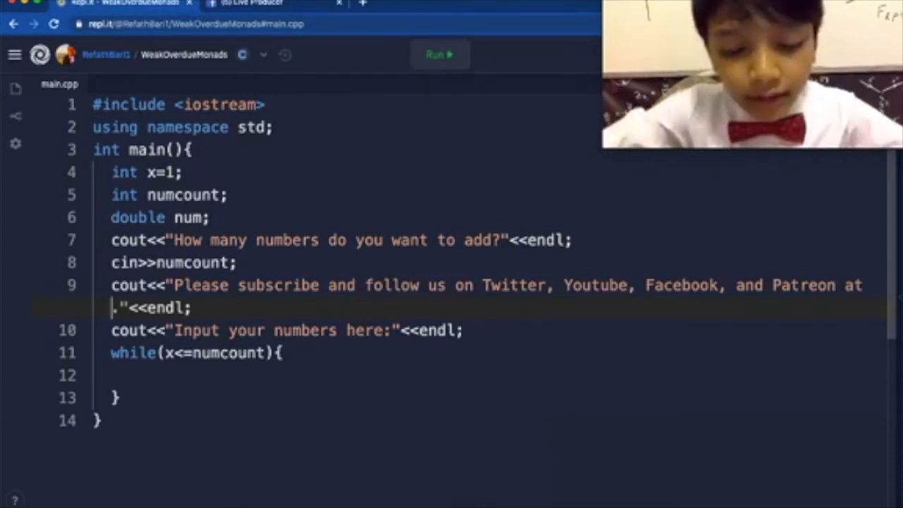
{"action": "type", "text": "Bari S"}
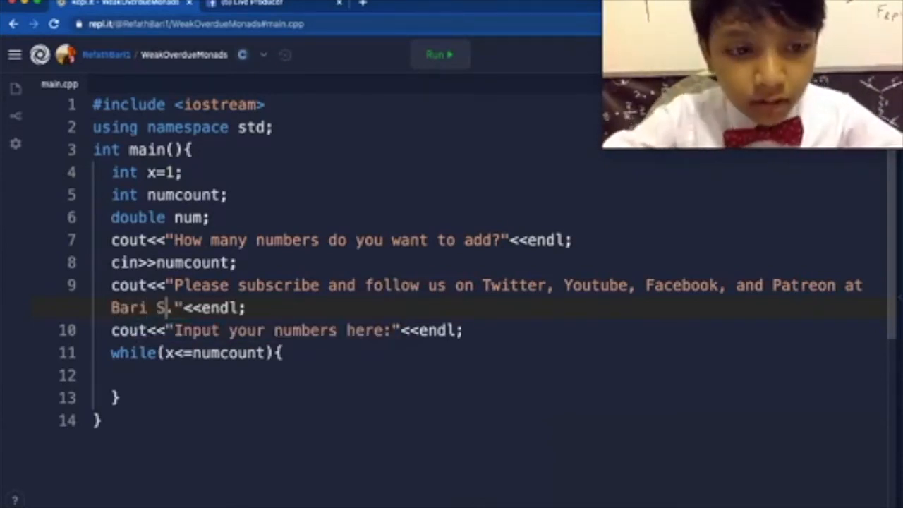
{"action": "type", "text": "cience U"}
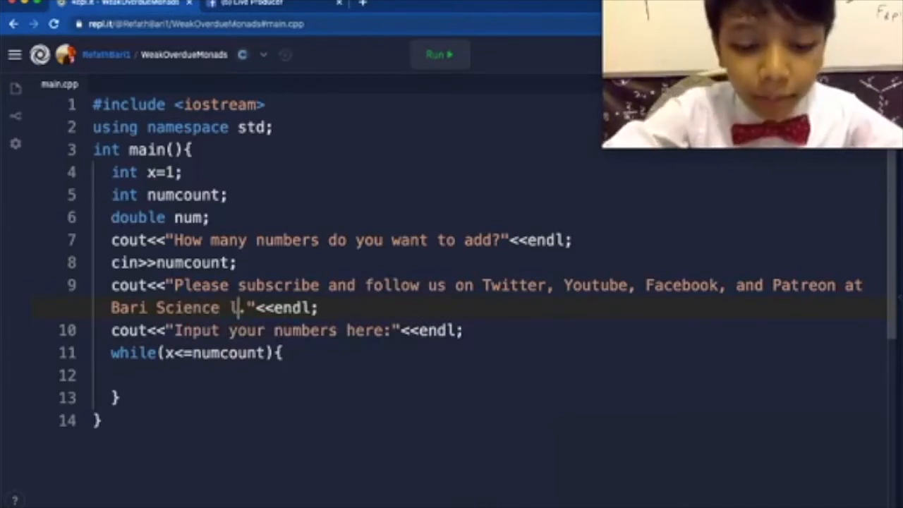
{"action": "type", "text": "ab"}
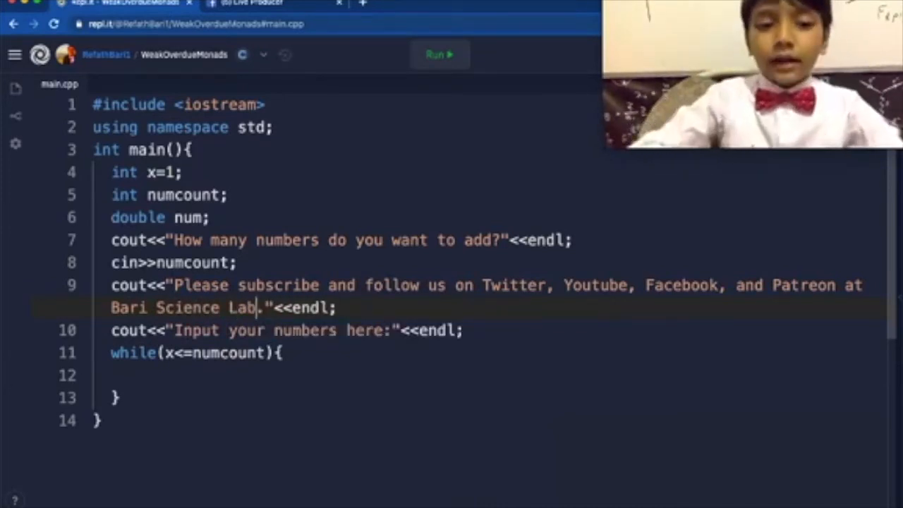
{"action": "key", "text": "Backspace"}
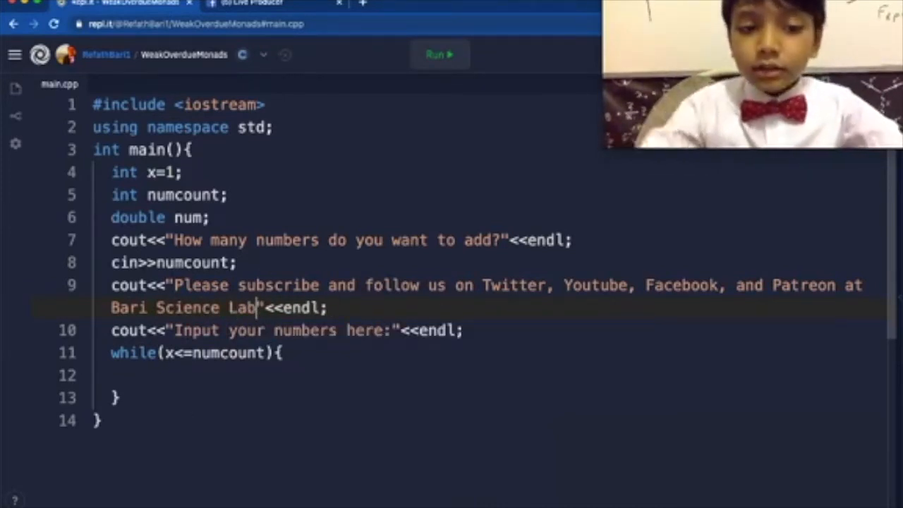
{"action": "type", "text": "!"}
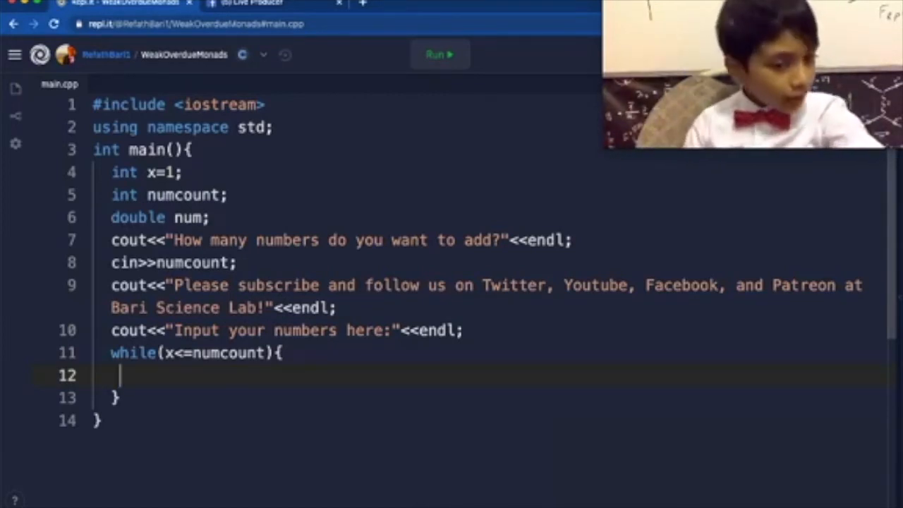
Increment x with x=x+1; in the loop and add a cout endl line
{"action": "type", "text": "x"}
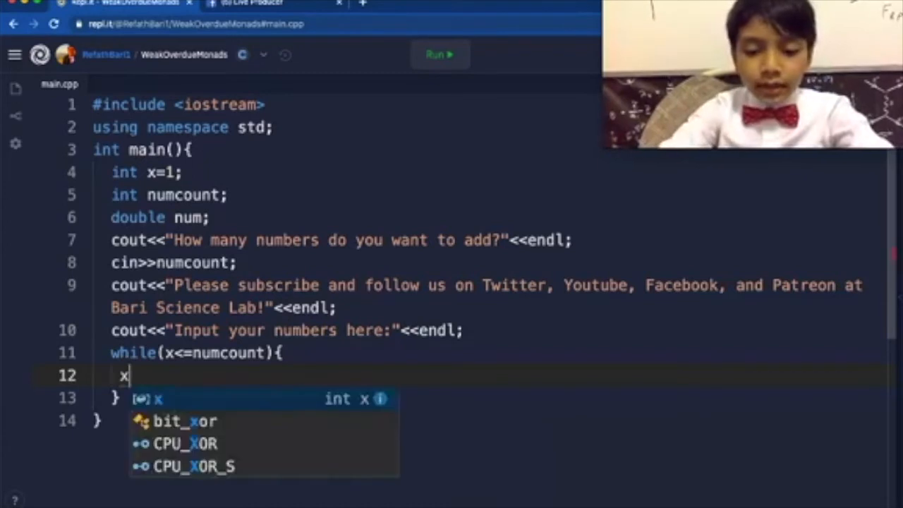
{"action": "type", "text": "=x+1;"}
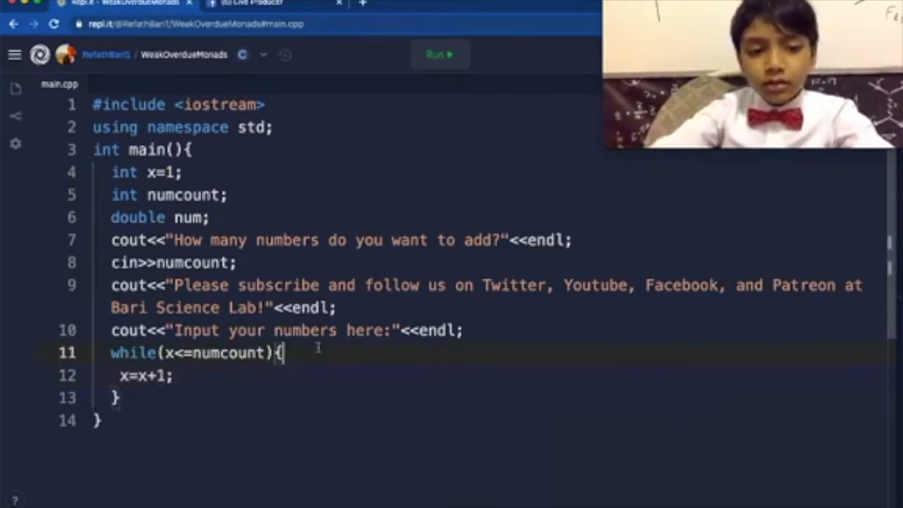
{"action": "type", "text": "cout<<\""}
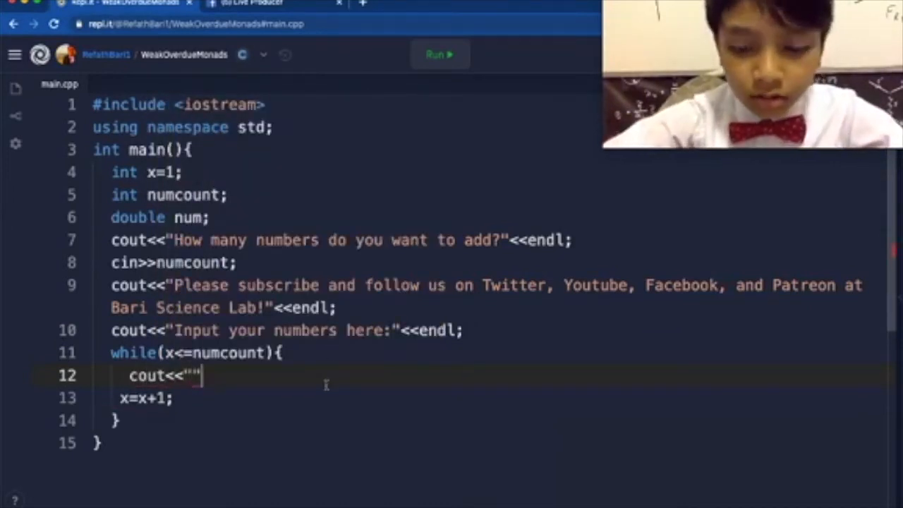
{"action": "type", "text": "<<endl;"}
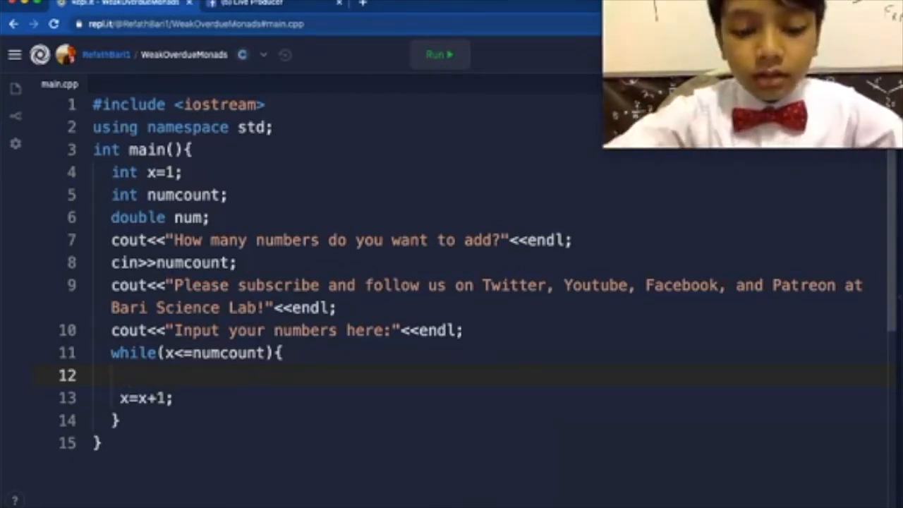
Read each input with cin>>num; and accumulate total=total+num
{"action": "type", "text": "cin>>x"}
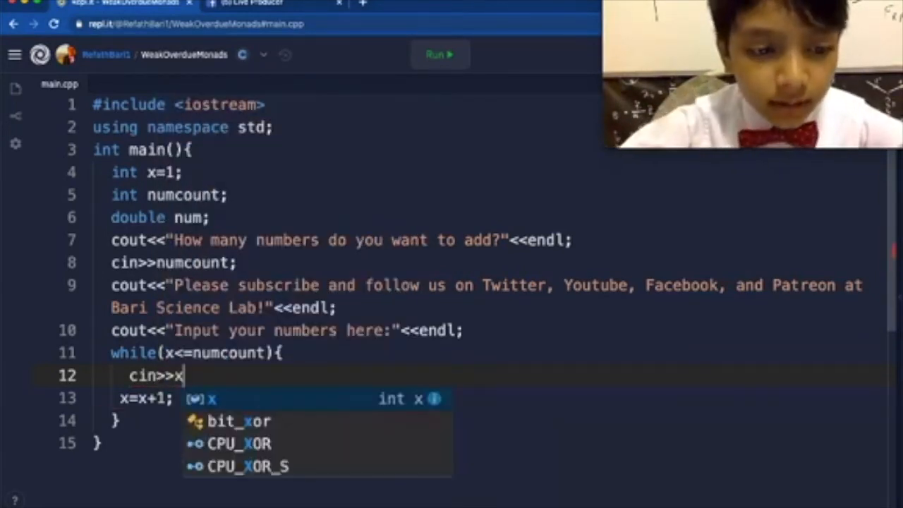
{"action": "type", "text": "um;"}
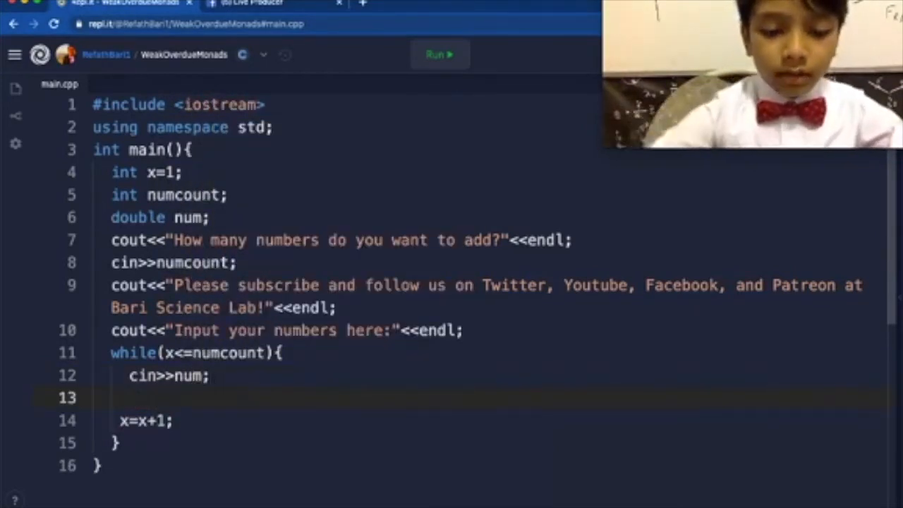
{"action": "type", "text": "total=t"}
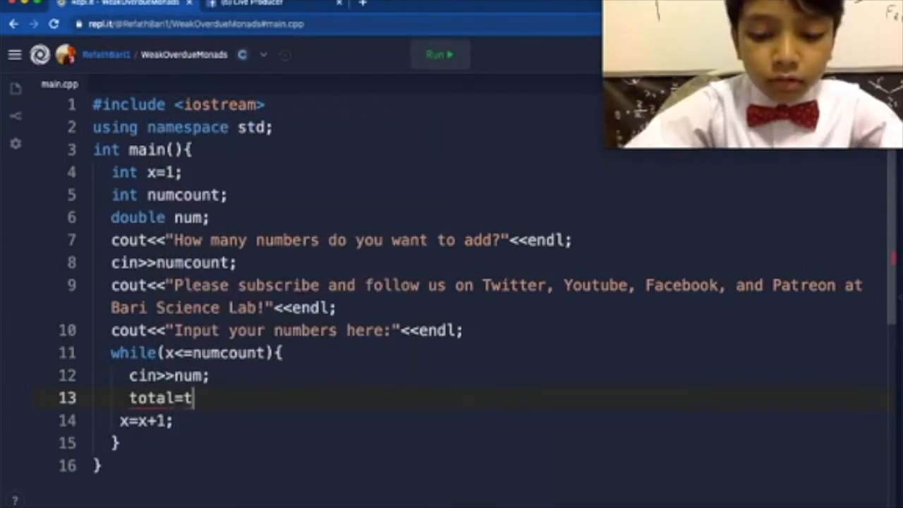
{"action": "type", "text": "otal"}
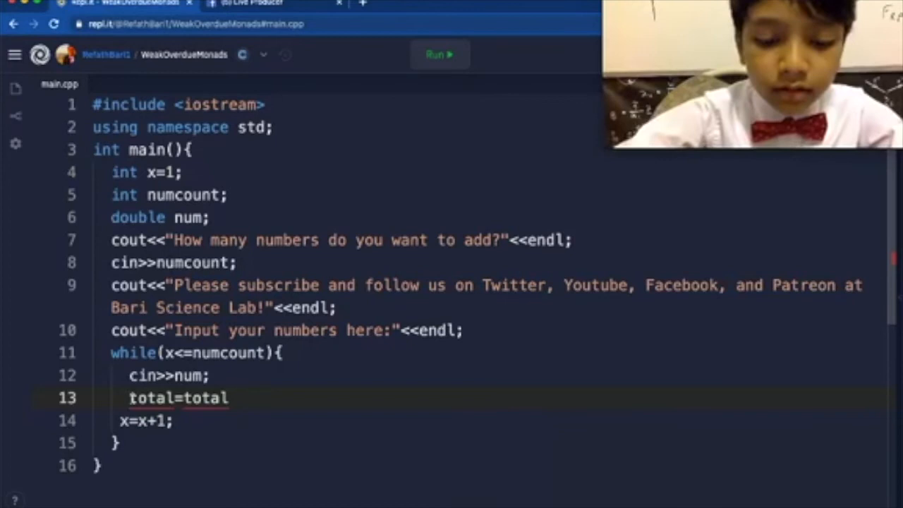
{"action": "type", "text": "double"}
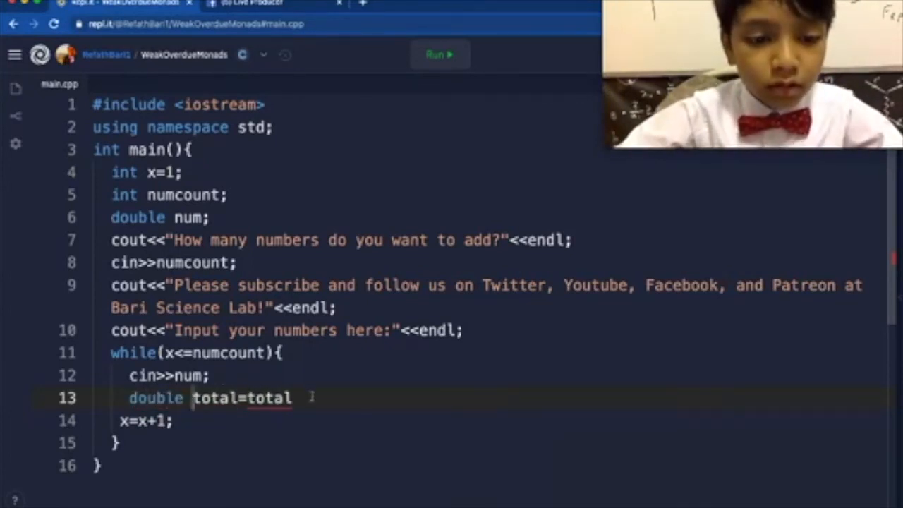
{"action": "type", "text": "+num;"}
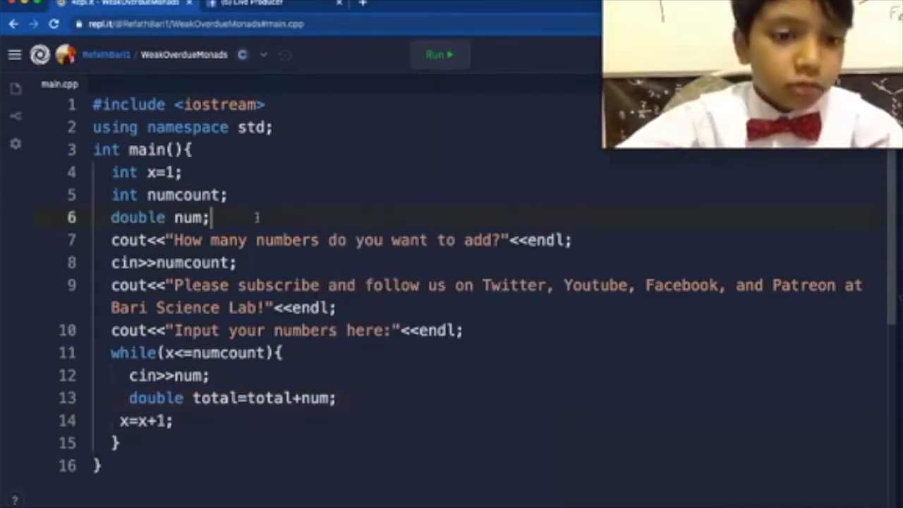
Declare double total=0 with the other variables
{"action": "type", "text": "double"}
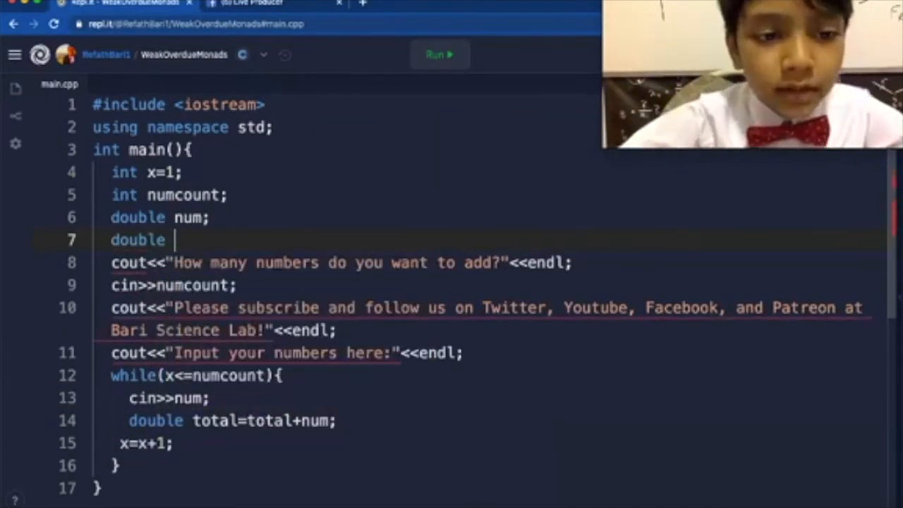
{"action": "type", "text": "total;"}
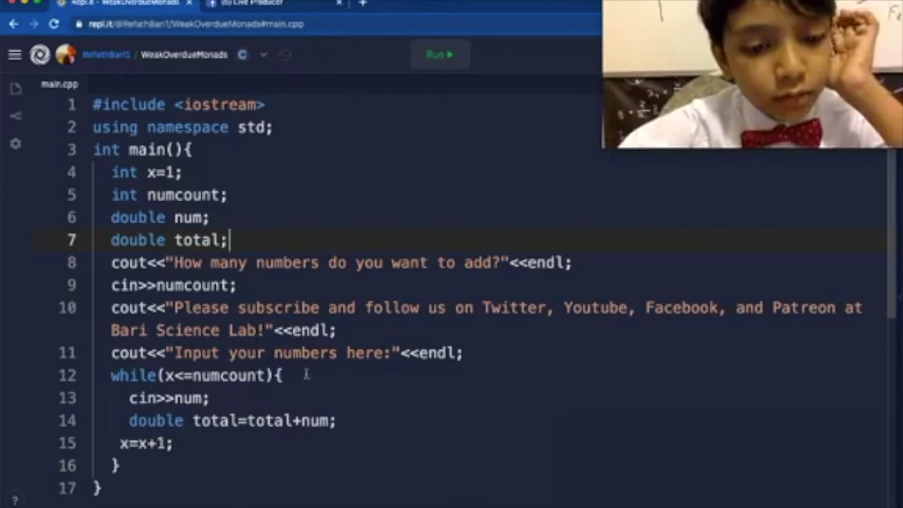
{"action": "type", "text": "=0"}
{"action": "type", "text": "cout<<\""}
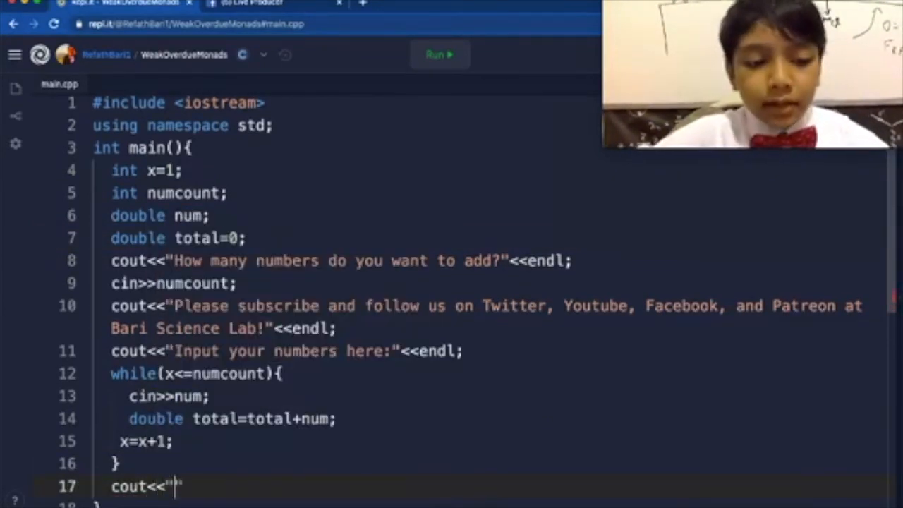
Start the result cout with endl and the text "The sum of the"
{"action": "type", "text": "\"<<e"}
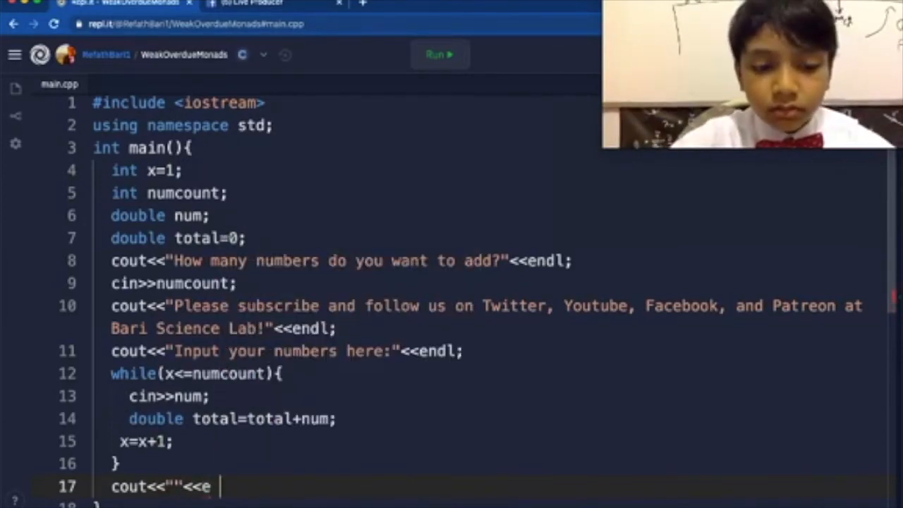
{"action": "type", "text": "ndl;"}
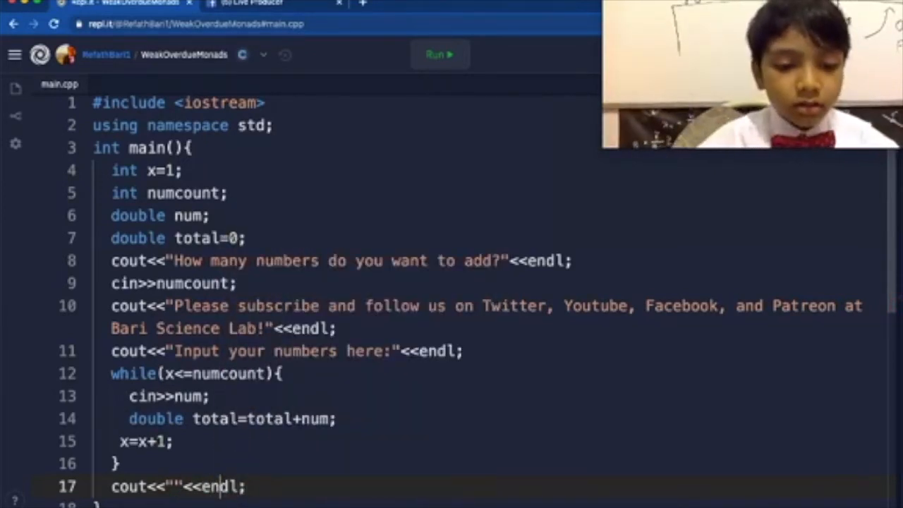
{"action": "type", "text": "T"}
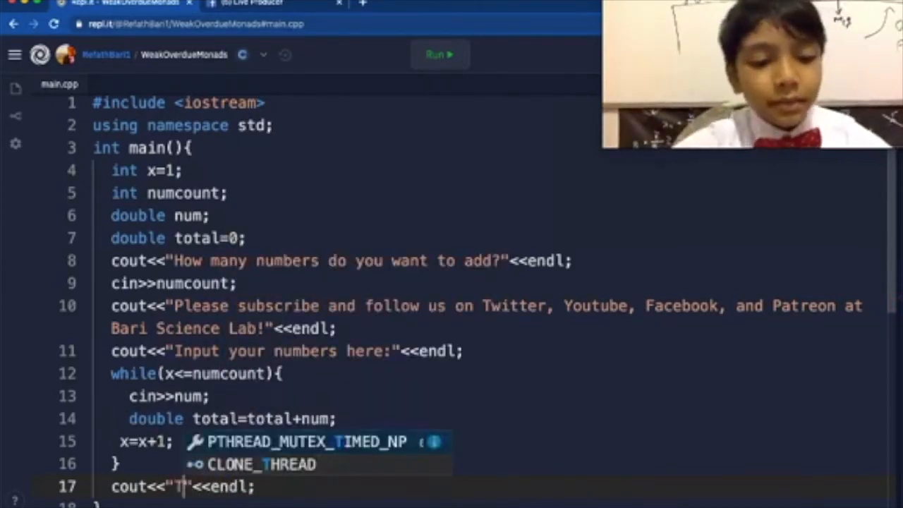
{"action": "type", "text": "he"}
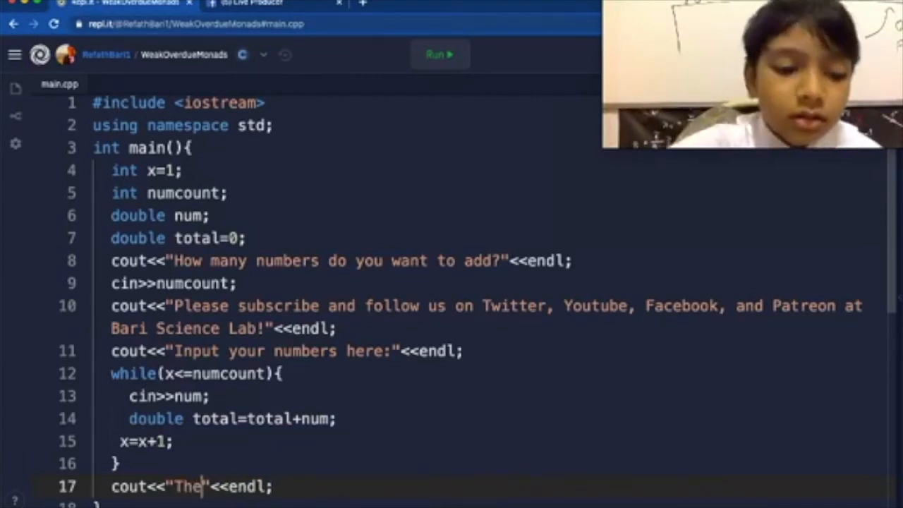
{"action": "type", "text": "na"}
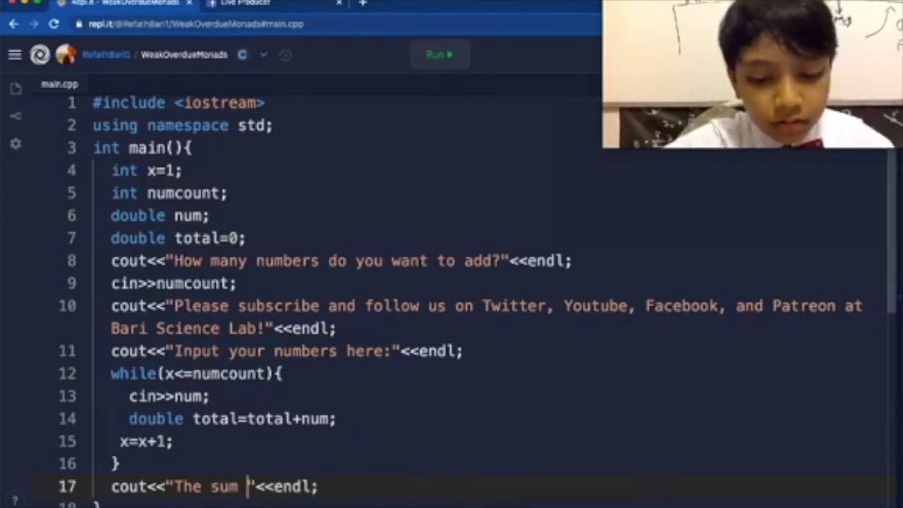
{"action": "type", "text": "of the"}
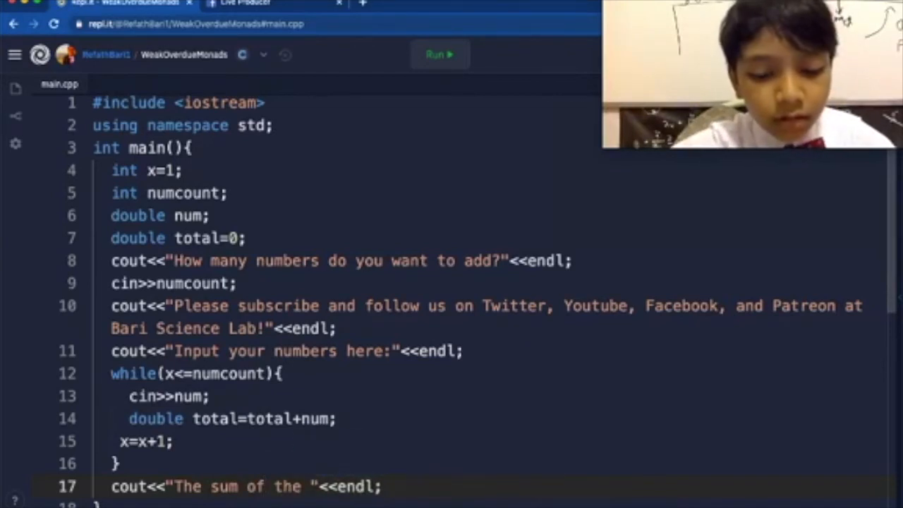
{"action": "type", "text": "numbers"}
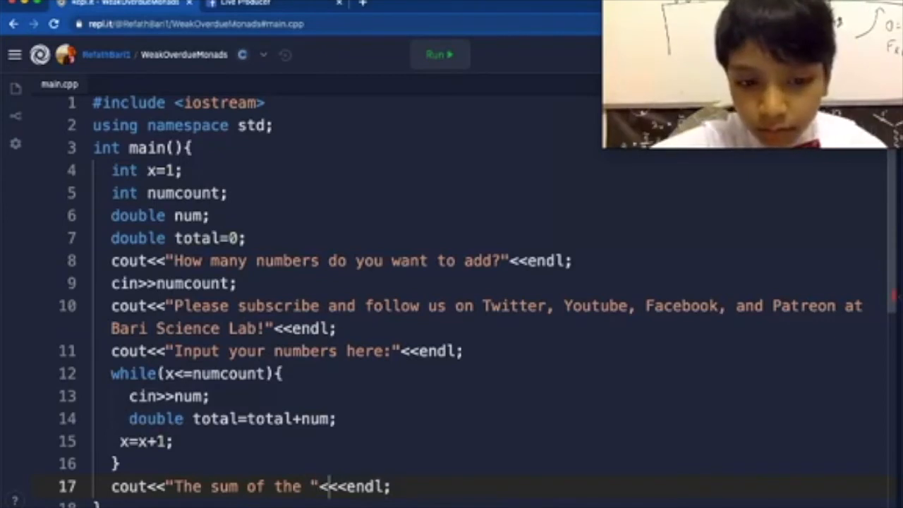
Insert <<numcount<< and continue with "numbers that have got you into turmoil is"
{"action": "type", "text": "numcount<<\"<<"}
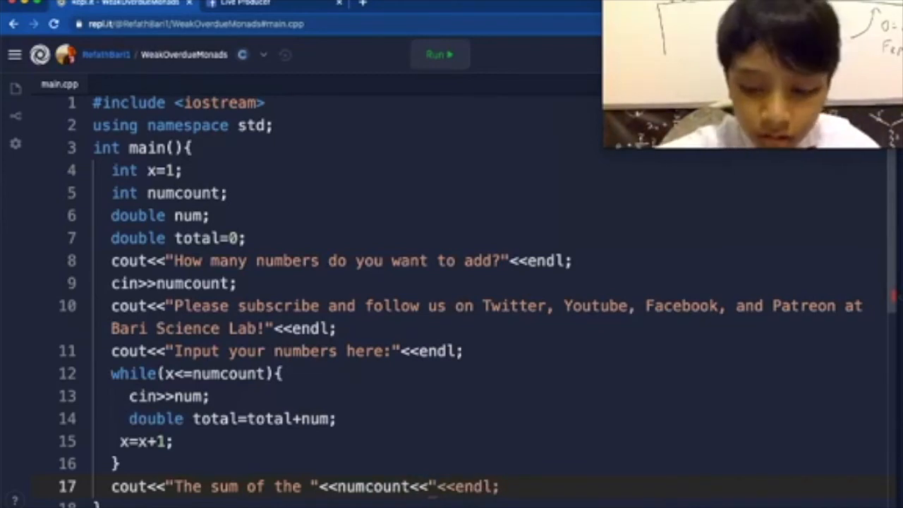
{"action": "type", "text": "numbers"}
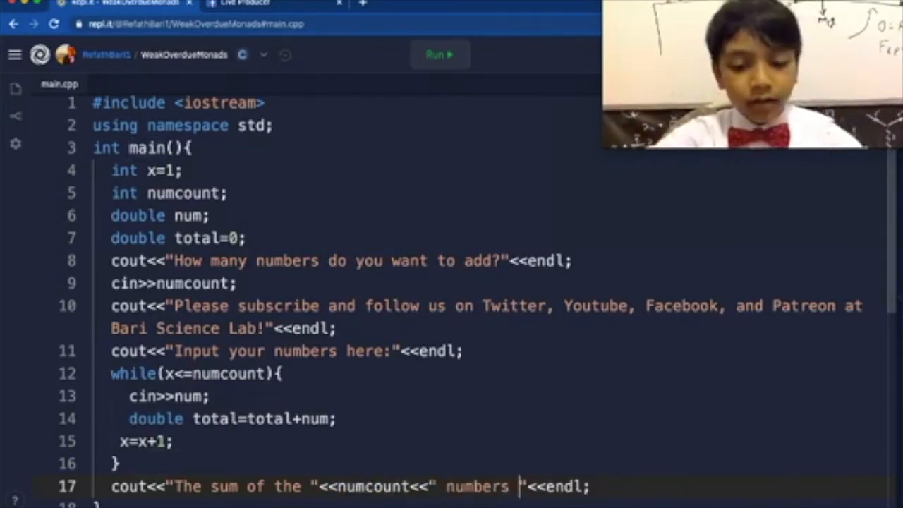
{"action": "type", "text": "that"}
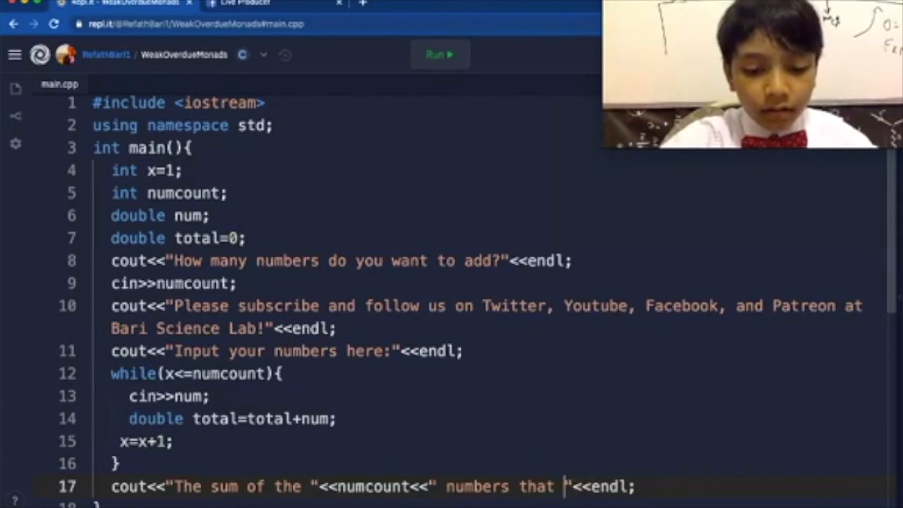
{"action": "type", "text": "have got you into turmoil is"}
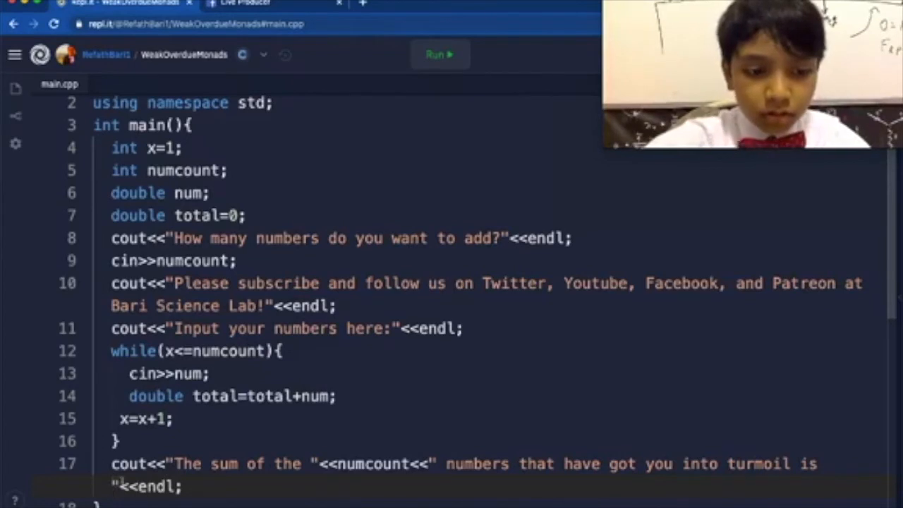
Append <<total<< and a closing full stop to the message
{"action": "type", "text": "<<"}
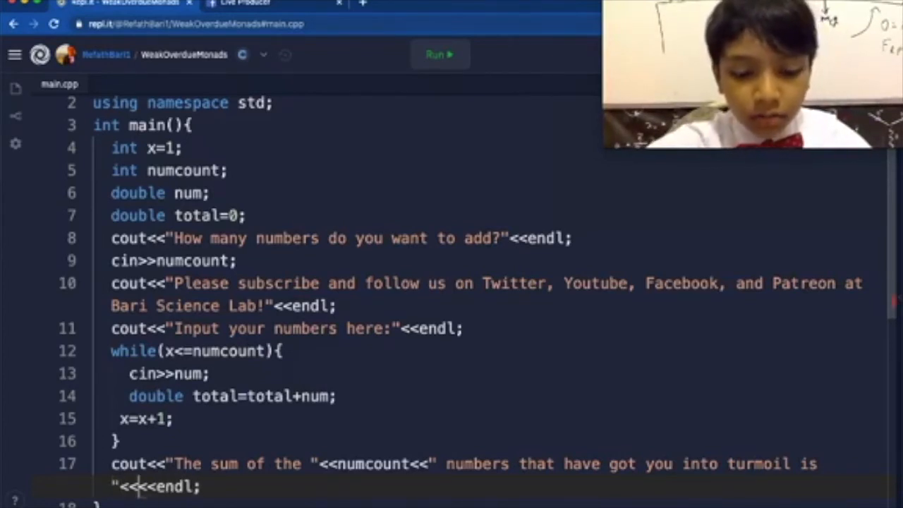
{"action": "type", "text": "total<<"}
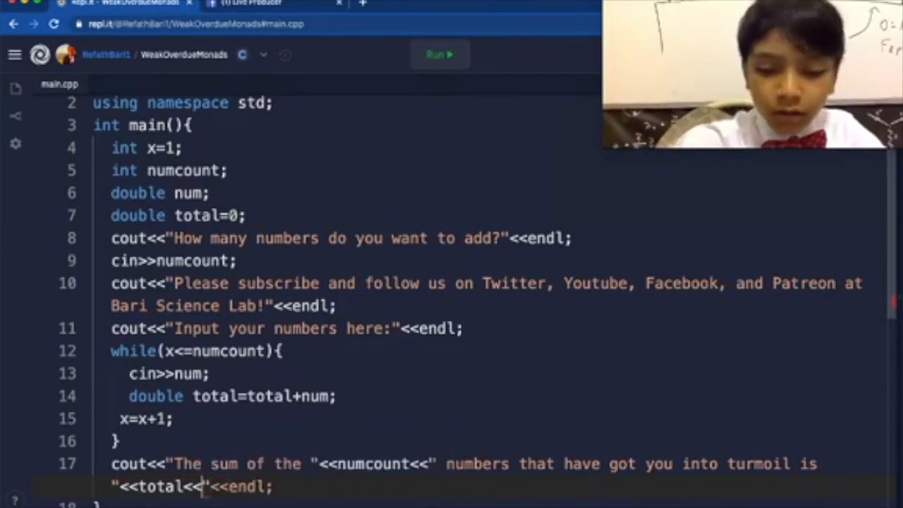
{"action": "type", "text": "\""}
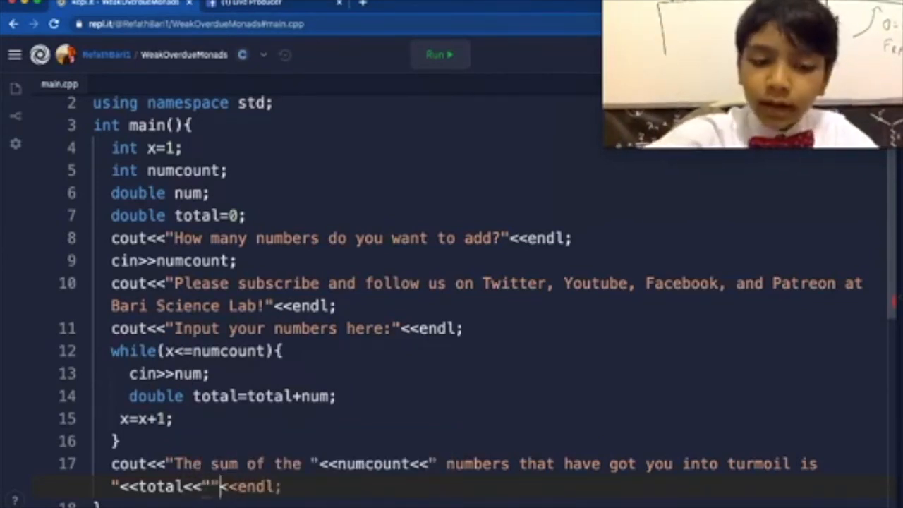
{"action": "type", "text": "."}
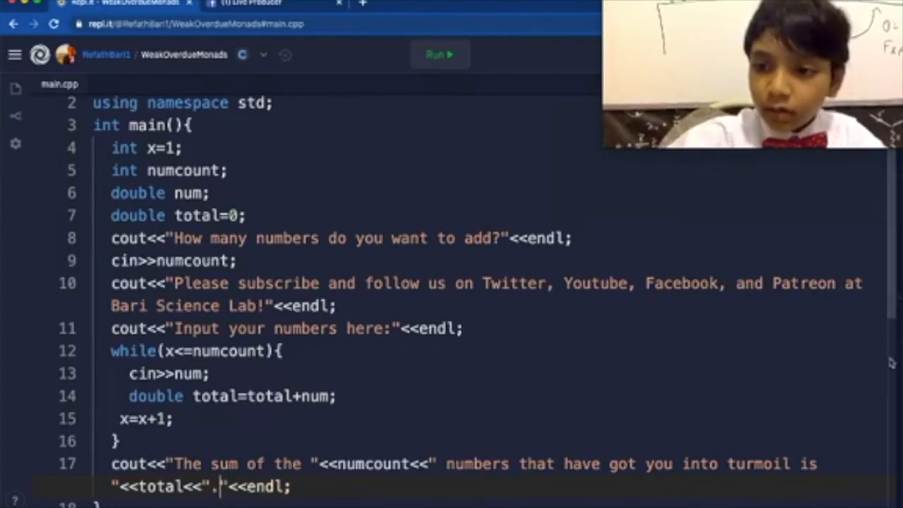
{"action": "left_click", "coordinate": [435, 54]}
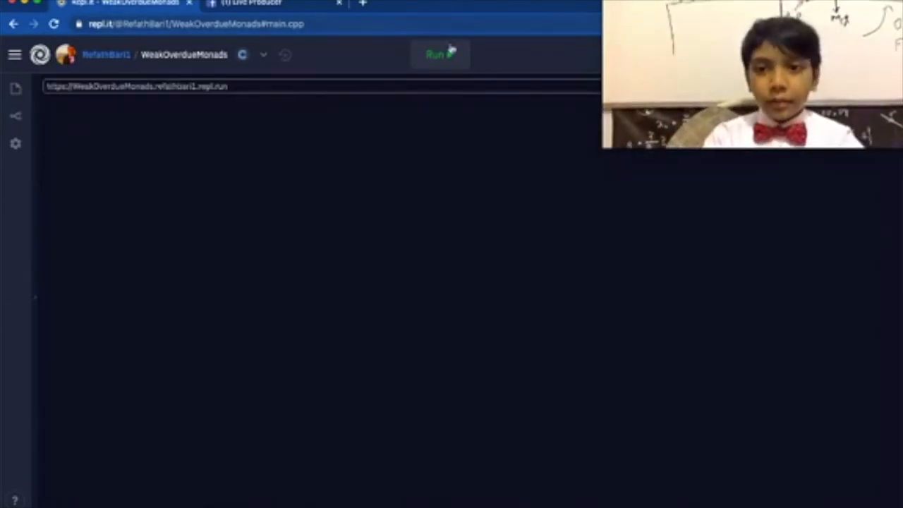
{"action": "left_click", "coordinate": [439, 54]}
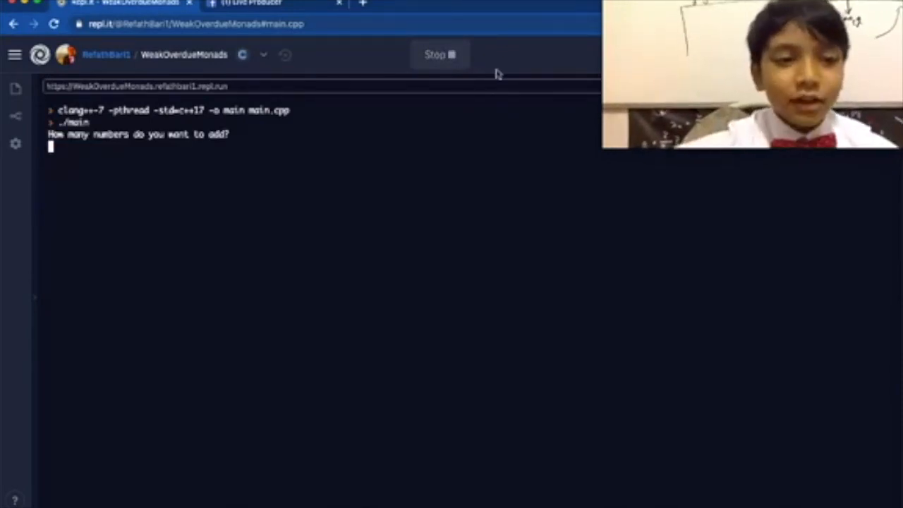
{"action": "type", "text": "4"}
{"action": "type", "text": "12"}
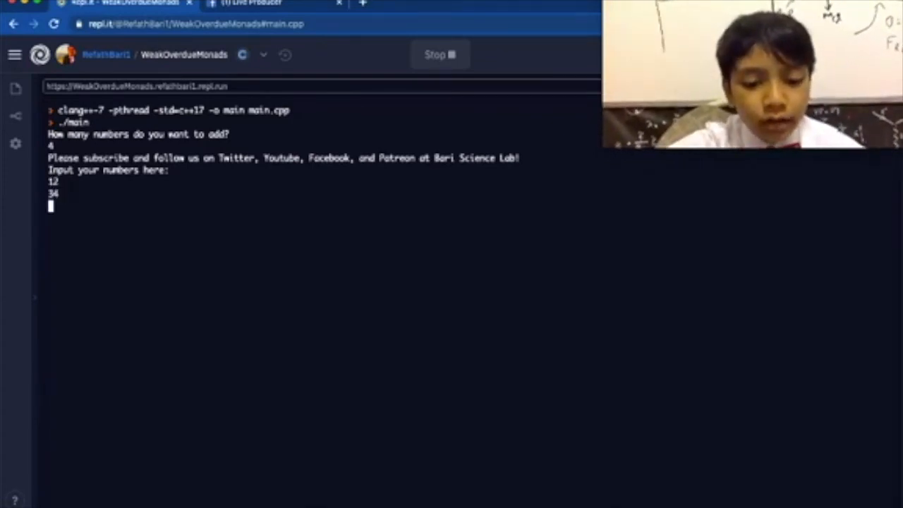
{"action": "type", "text": "5.5"}
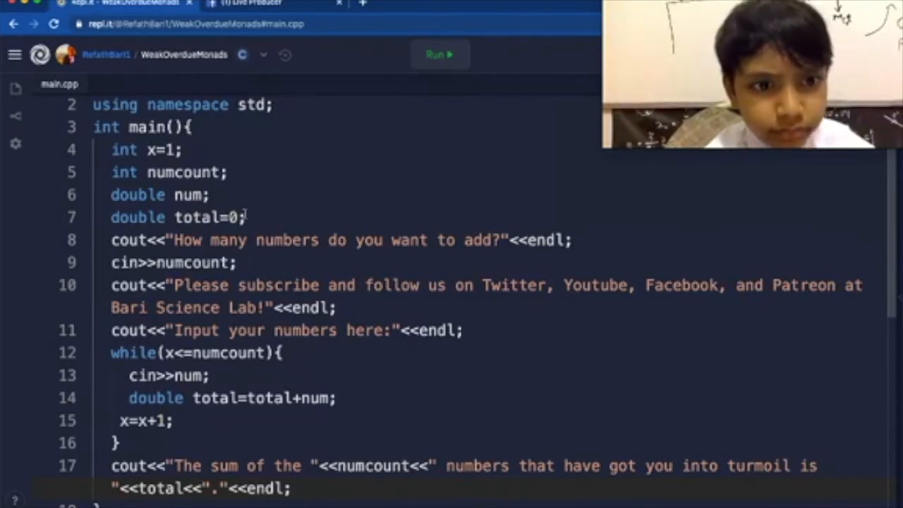
Declare total as int instead of double and run the program
{"action": "left_click", "coordinate": [163, 217]}
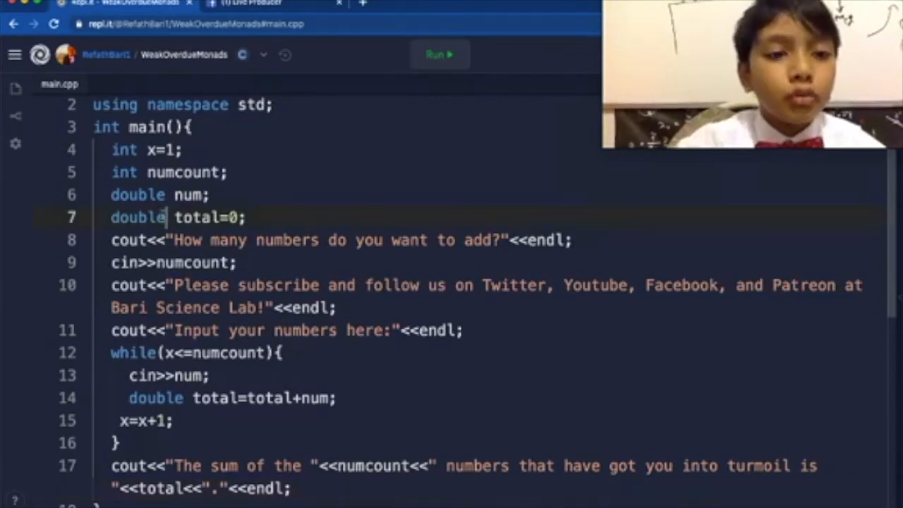
{"action": "type", "text": "int"}
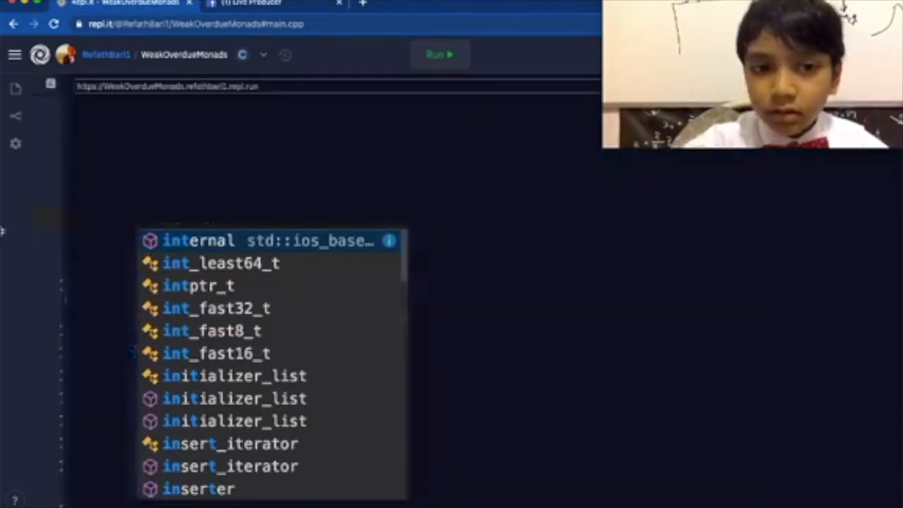
{"action": "left_click", "coordinate": [439, 55]}
{"action": "type", "text": "12"}
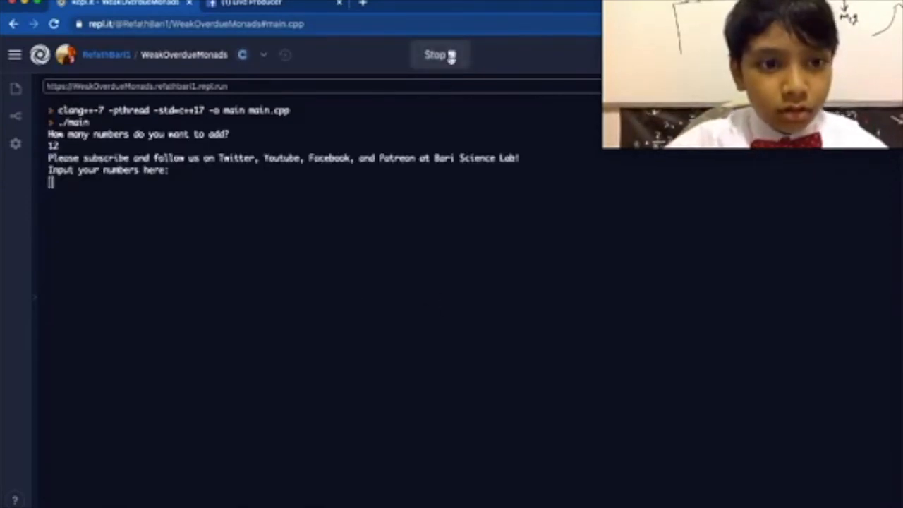
Restart the run and enter test numbers such as 12 in the console
{"action": "left_click", "coordinate": [436, 54]}
{"action": "type", "text": "3"}
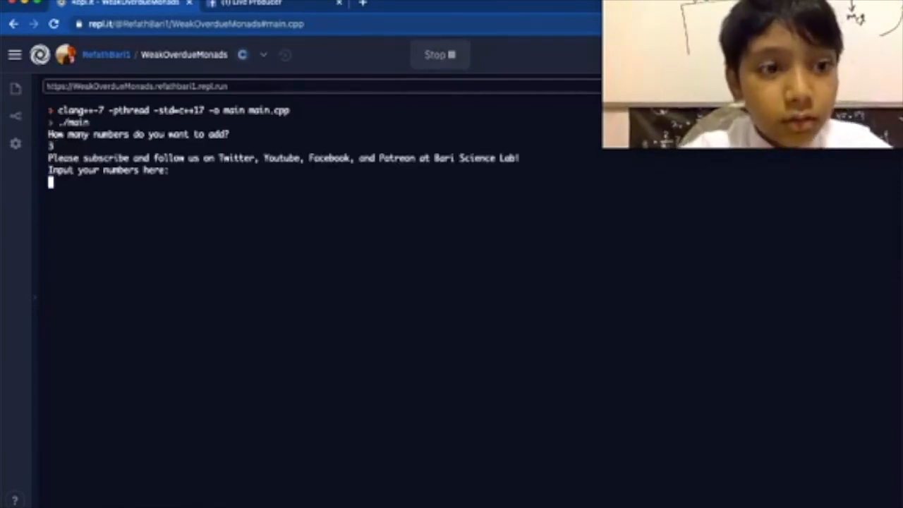
{"action": "type", "text": "12"}
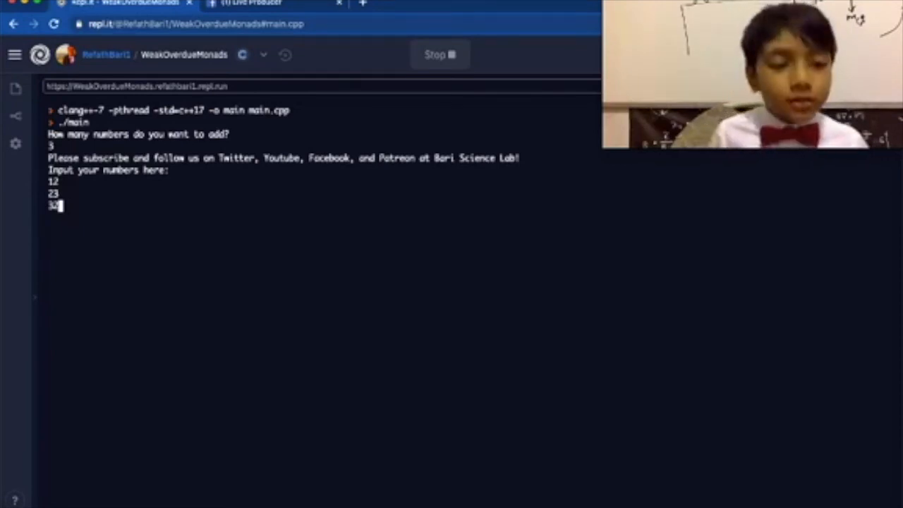
{"action": "key", "text": "Return"}
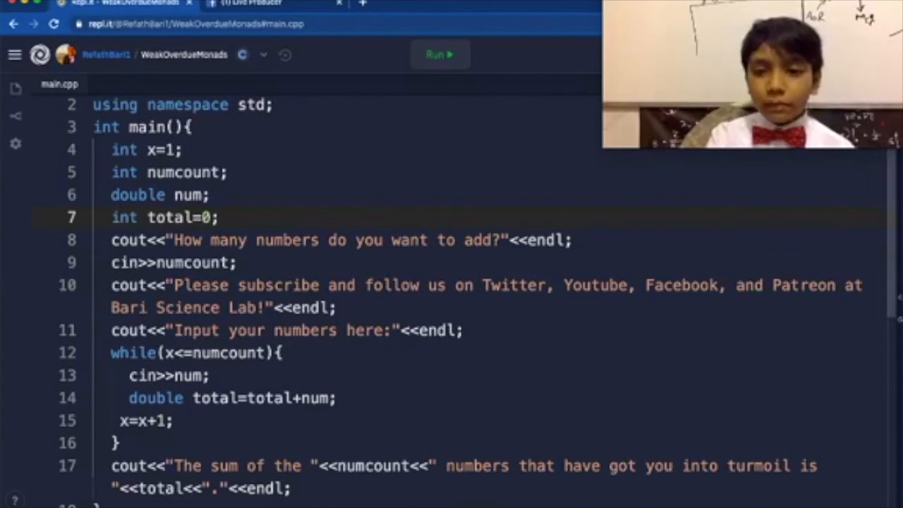
Switch to the Facebook Live Producer page and request ending the live video
{"action": "left_click", "coordinate": [439, 55]}
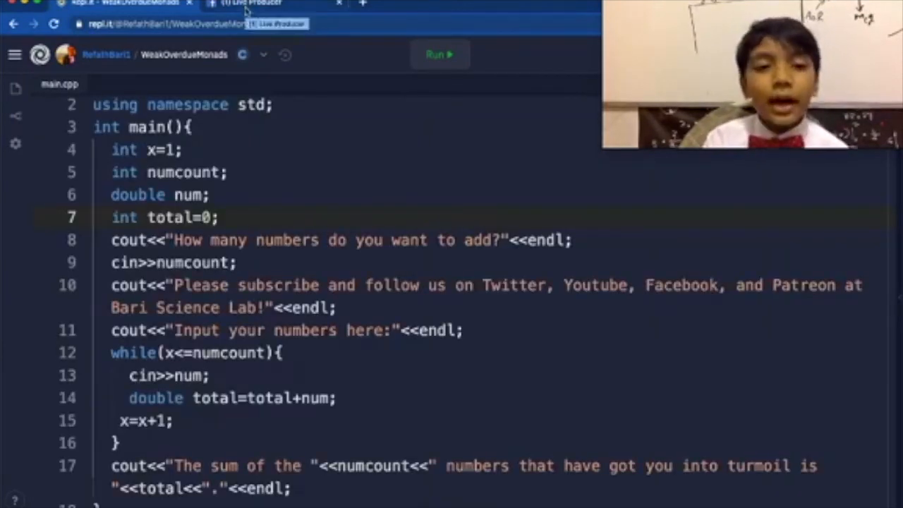
{"action": "left_click", "coordinate": [250, 4]}
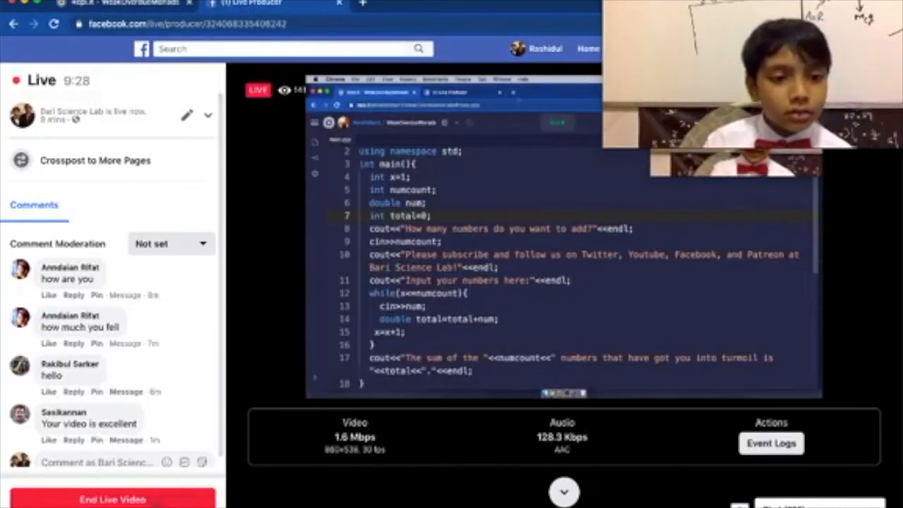
{"action": "left_click", "coordinate": [111, 499]}
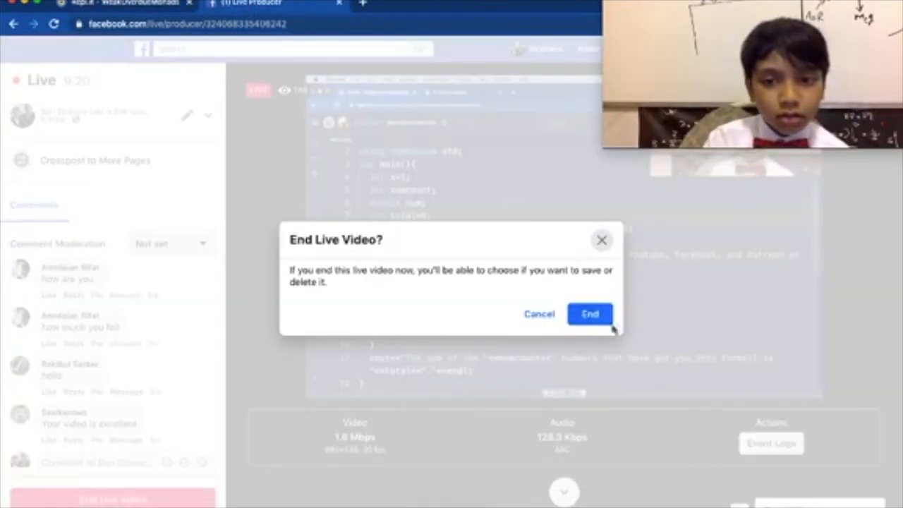